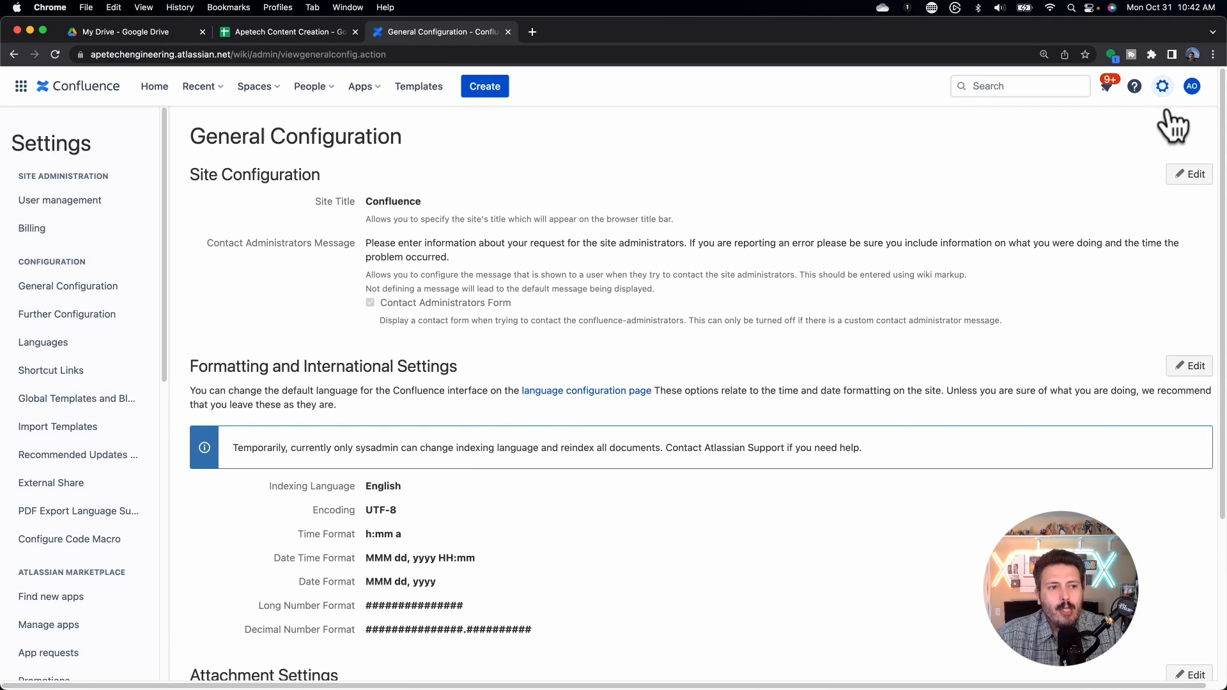
{"action": "mouse_move", "coordinate": [759, 219]}
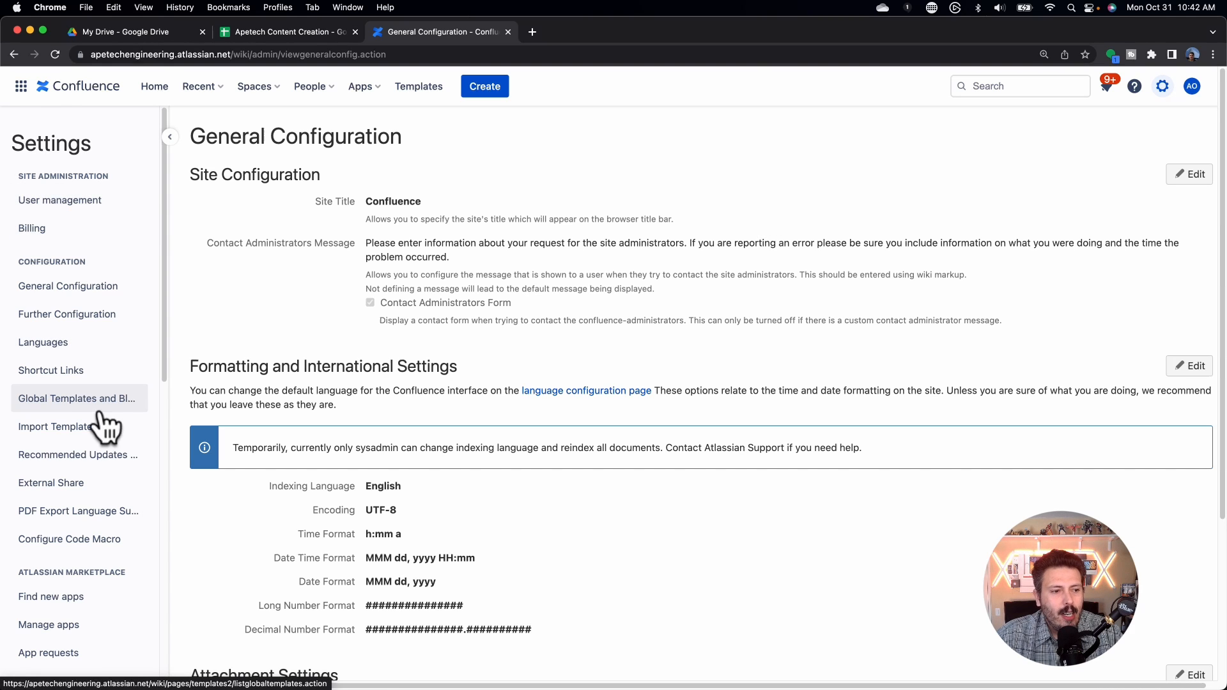
{"action": "mouse_move", "coordinate": [124, 410]}
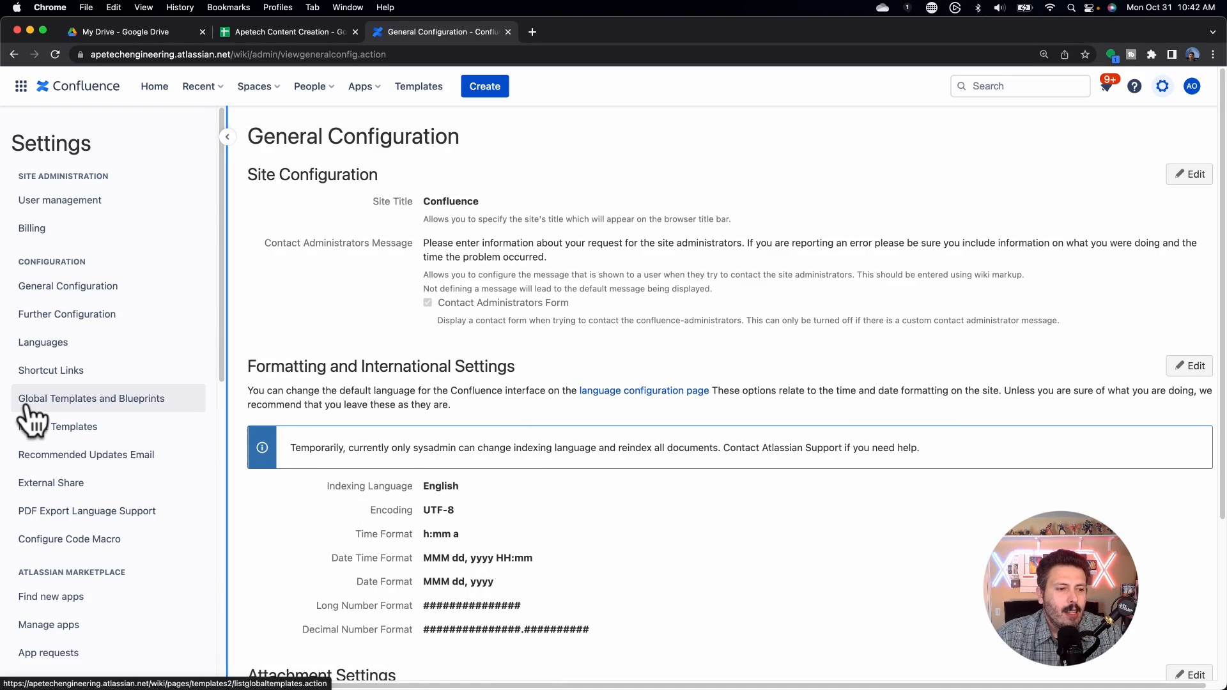
Step: Go to Global Templates and Blueprints from the site General Configuration sidebar
{"action": "left_click", "coordinate": [91, 399]}
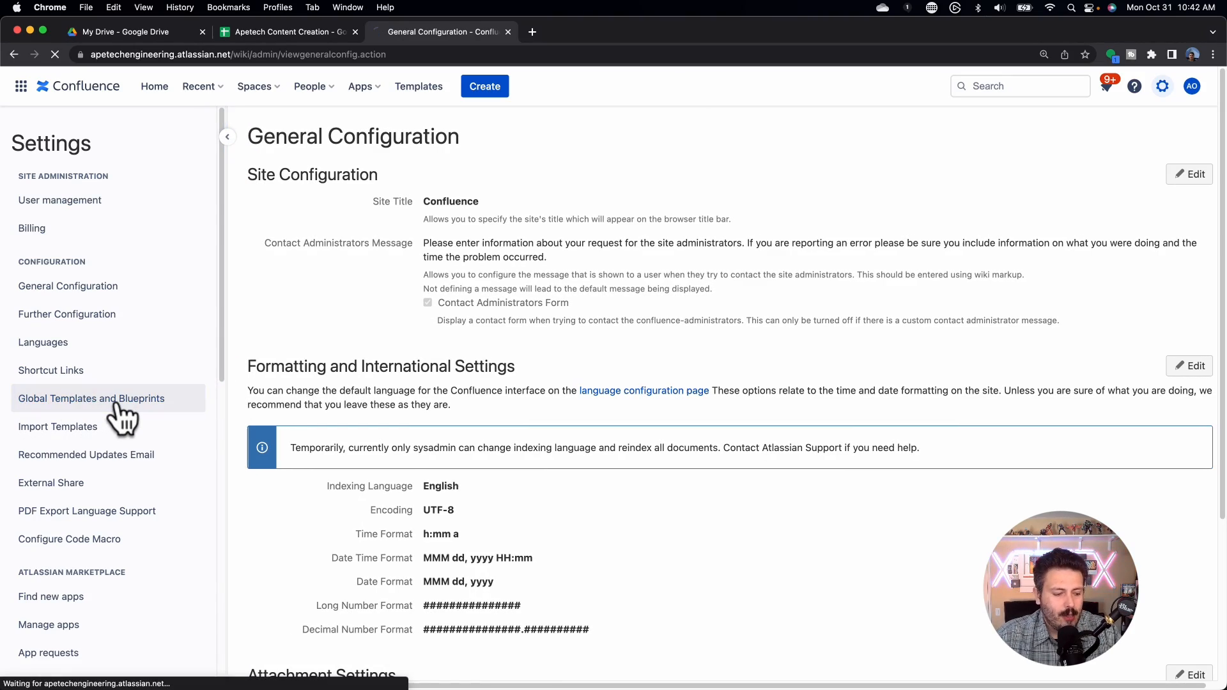
Step: Load Global Templates and Blueprints and scroll through the list of global page blueprints
{"action": "left_click", "coordinate": [91, 399]}
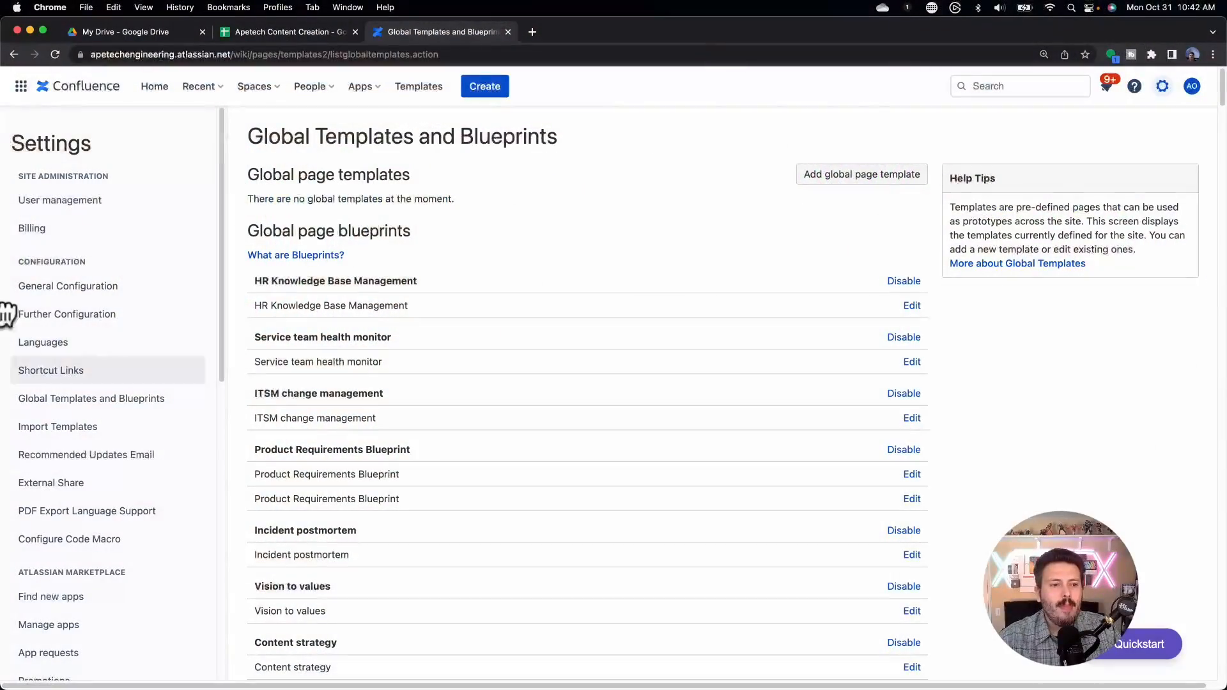
{"action": "mouse_move", "coordinate": [622, 285]}
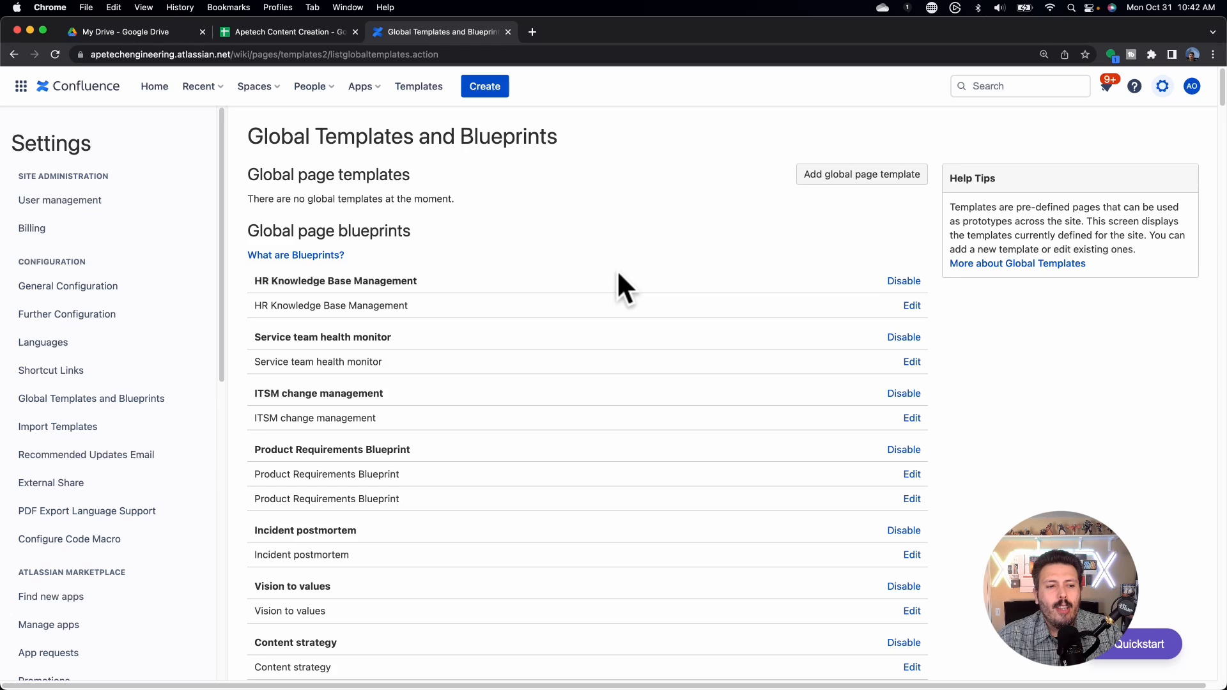
{"action": "scroll", "scroll_direction": "down", "scroll_amount": 3}
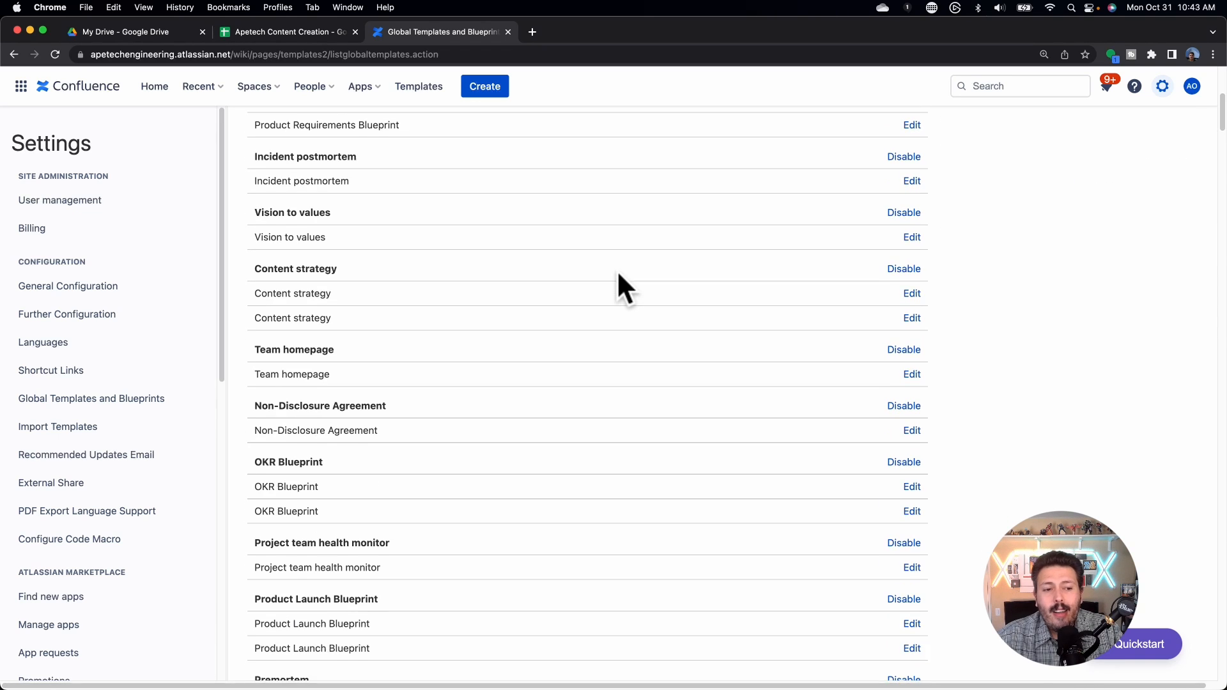
{"action": "scroll", "scroll_direction": "down", "scroll_amount": 3}
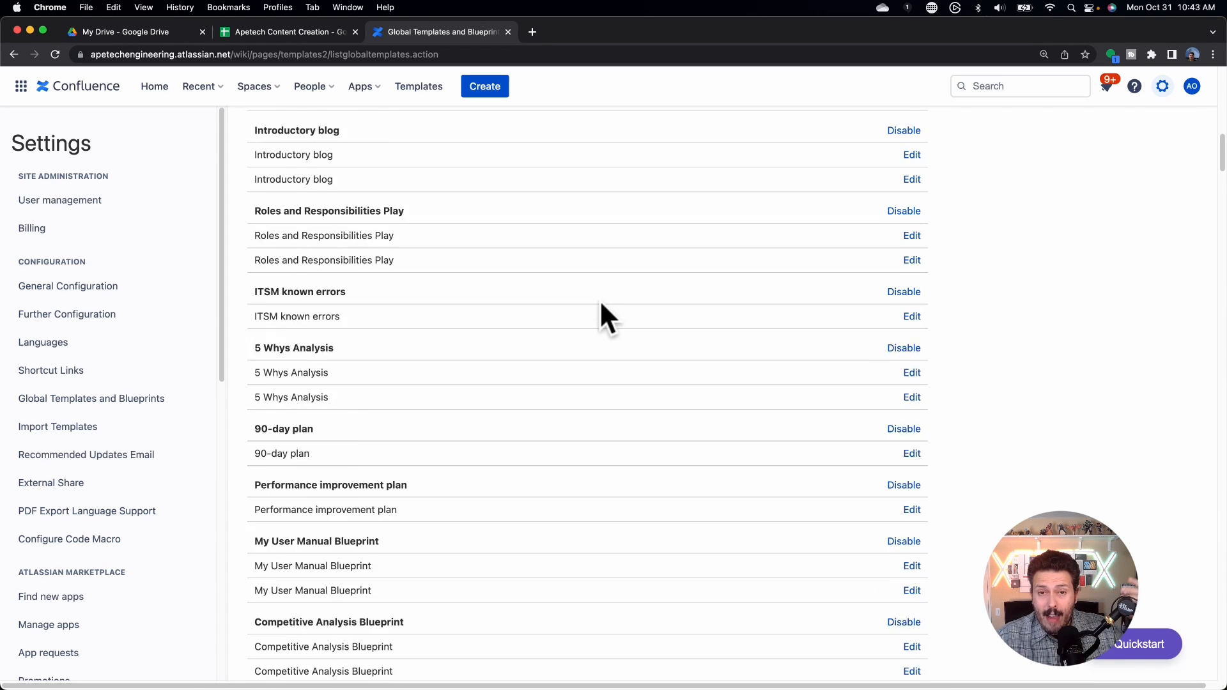
{"action": "scroll", "scroll_direction": "down", "scroll_amount": 3}
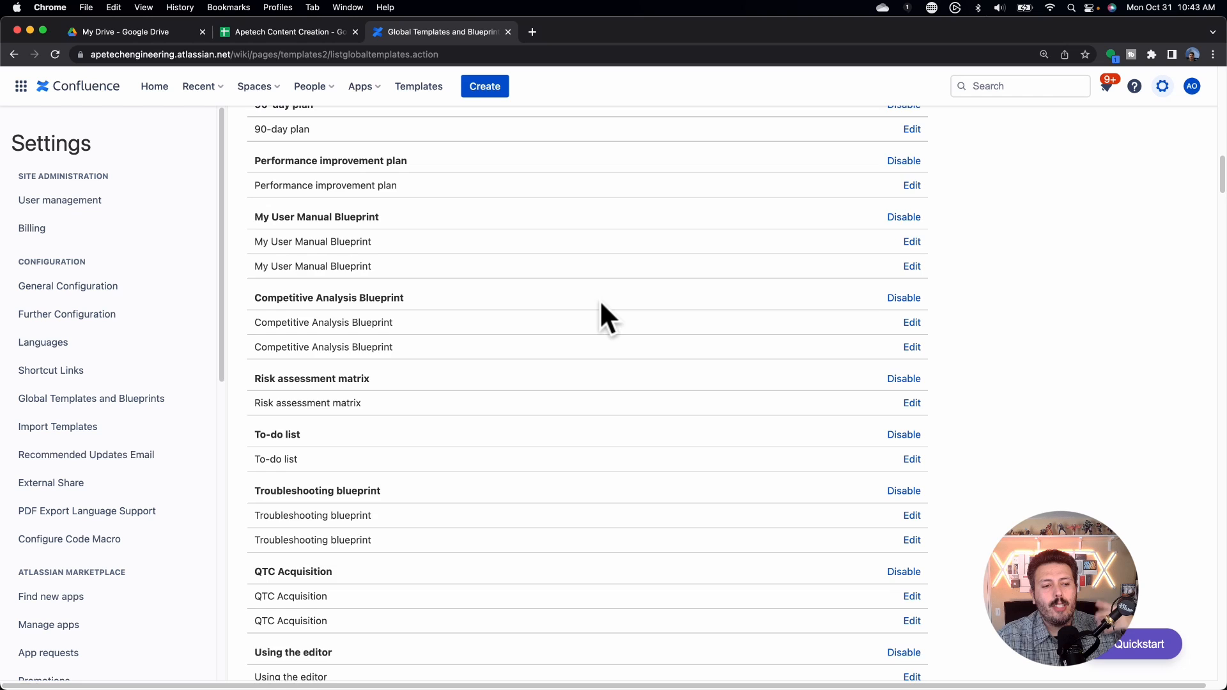
{"action": "scroll", "scroll_direction": "down", "scroll_amount": 3}
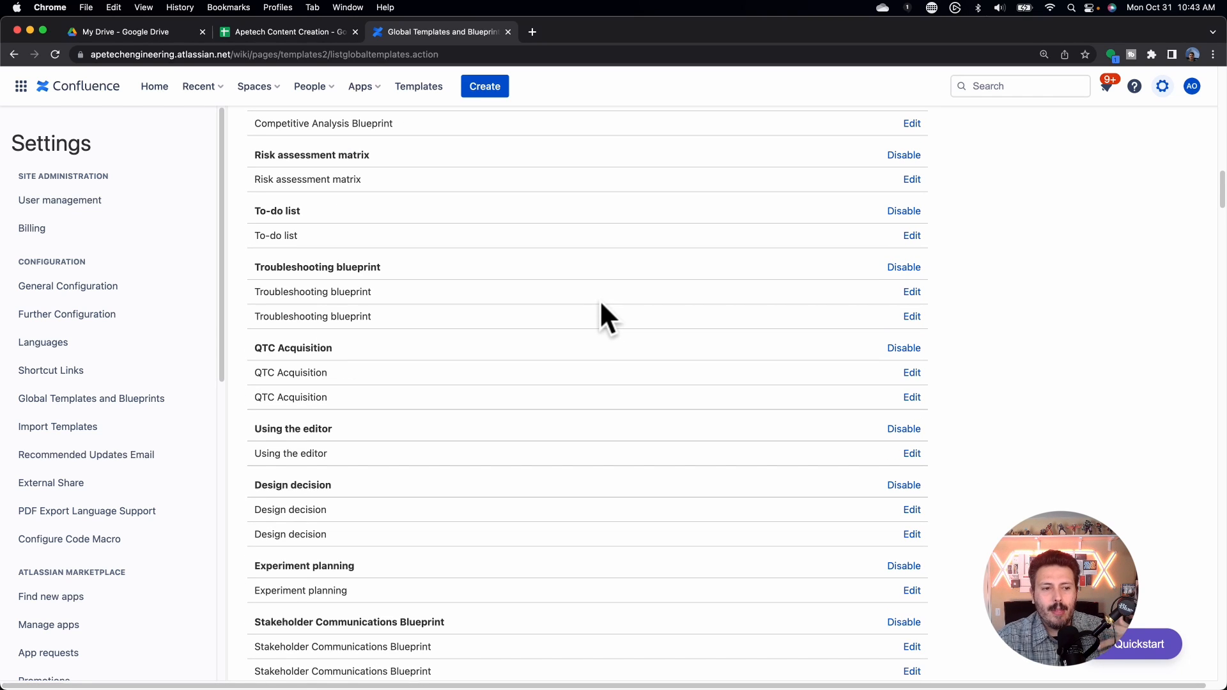
{"action": "scroll", "scroll_direction": "down", "scroll_amount": 3}
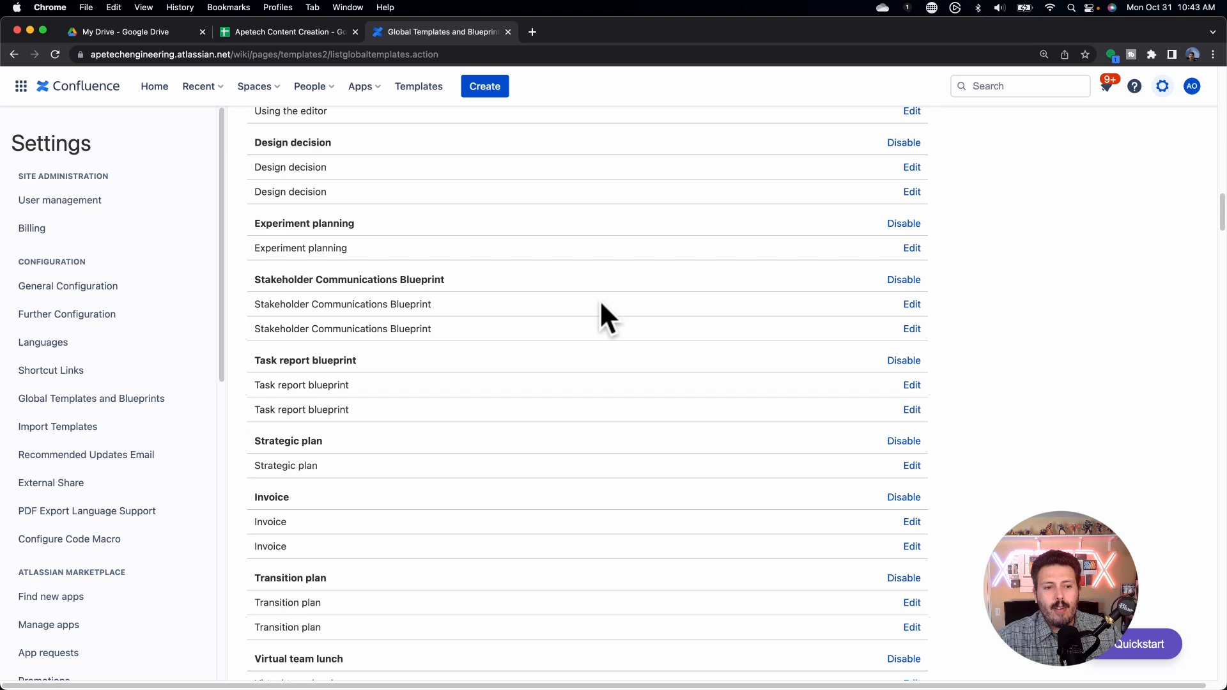
{"action": "scroll", "scroll_direction": "down", "scroll_amount": 3}
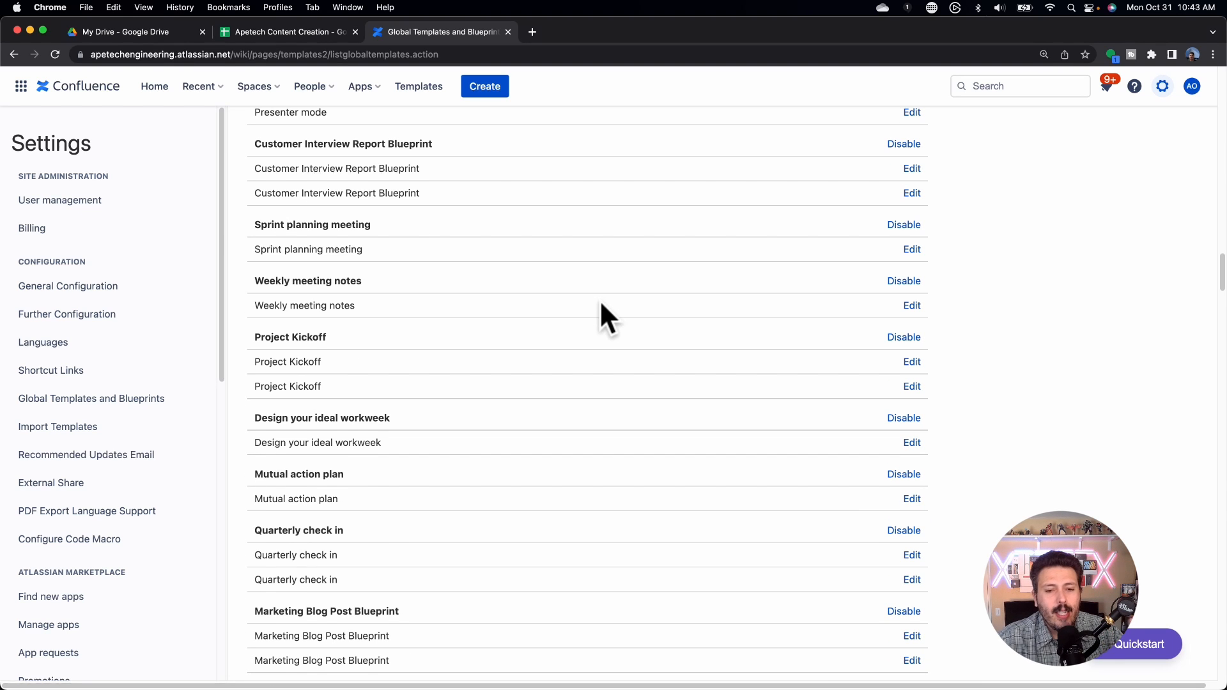
{"action": "scroll", "scroll_direction": "down", "scroll_amount": 3}
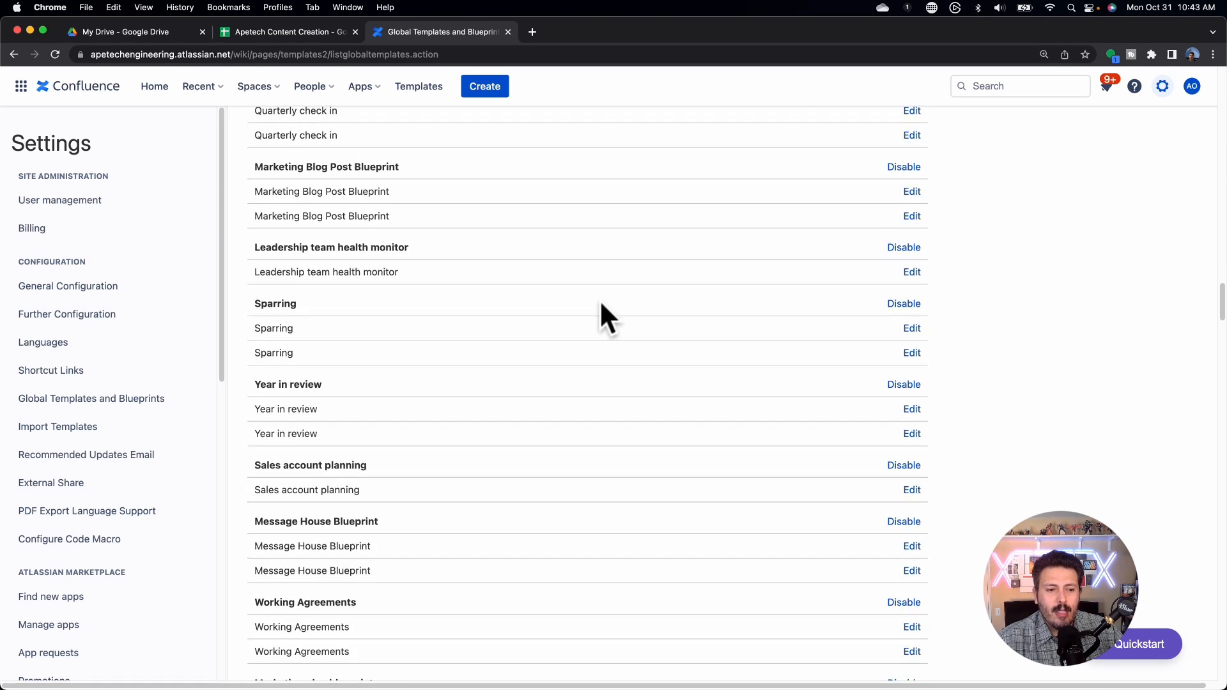
{"action": "scroll", "scroll_direction": "down", "scroll_amount": 3}
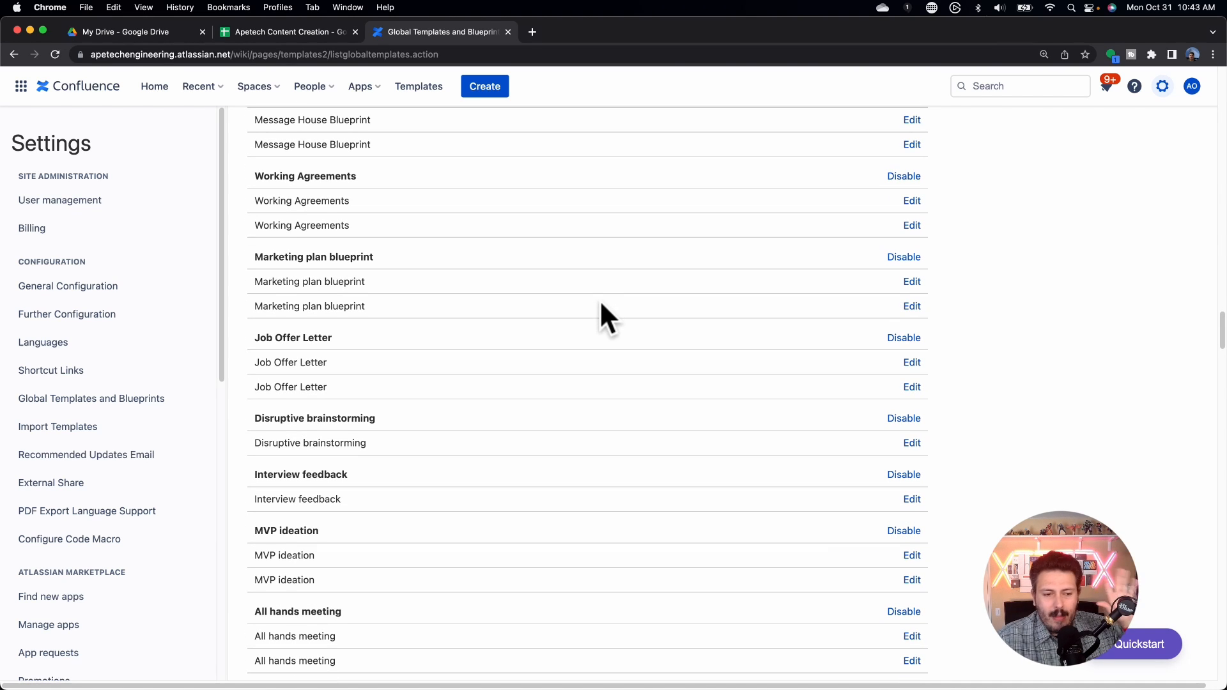
{"action": "scroll", "scroll_direction": "down", "scroll_amount": 3}
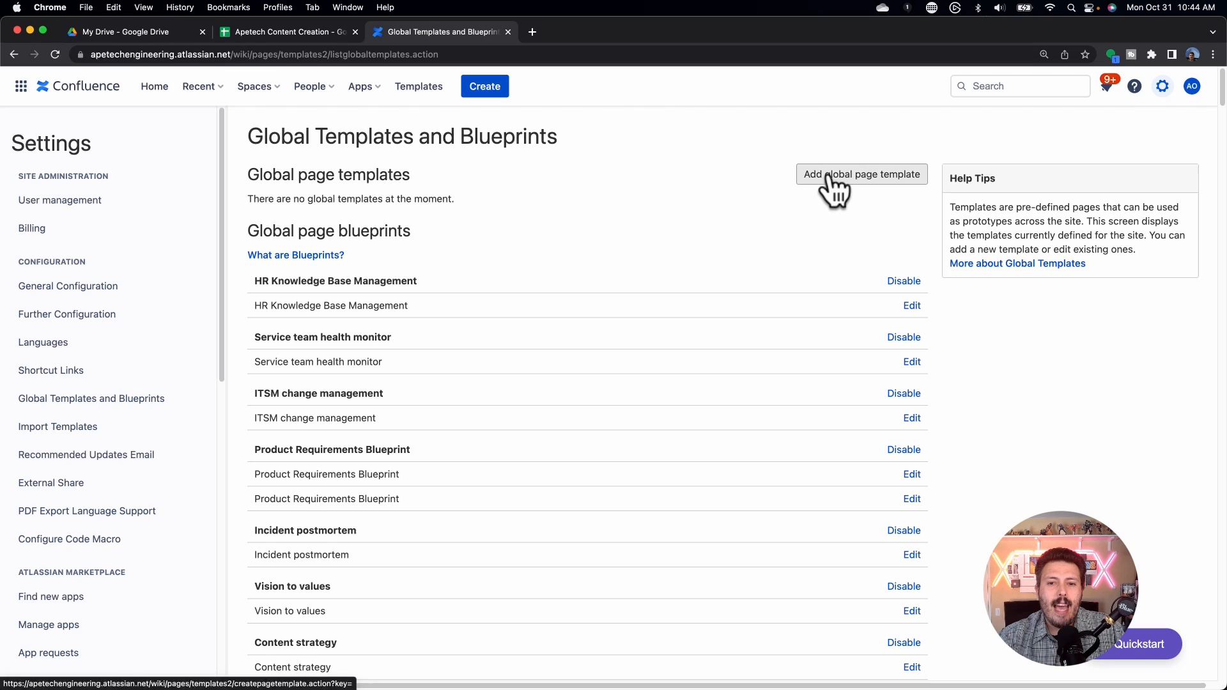
Step: Launch Add global page template in a new browser tab and switch to that Create template tab
{"action": "right_click", "coordinate": [861, 174]}
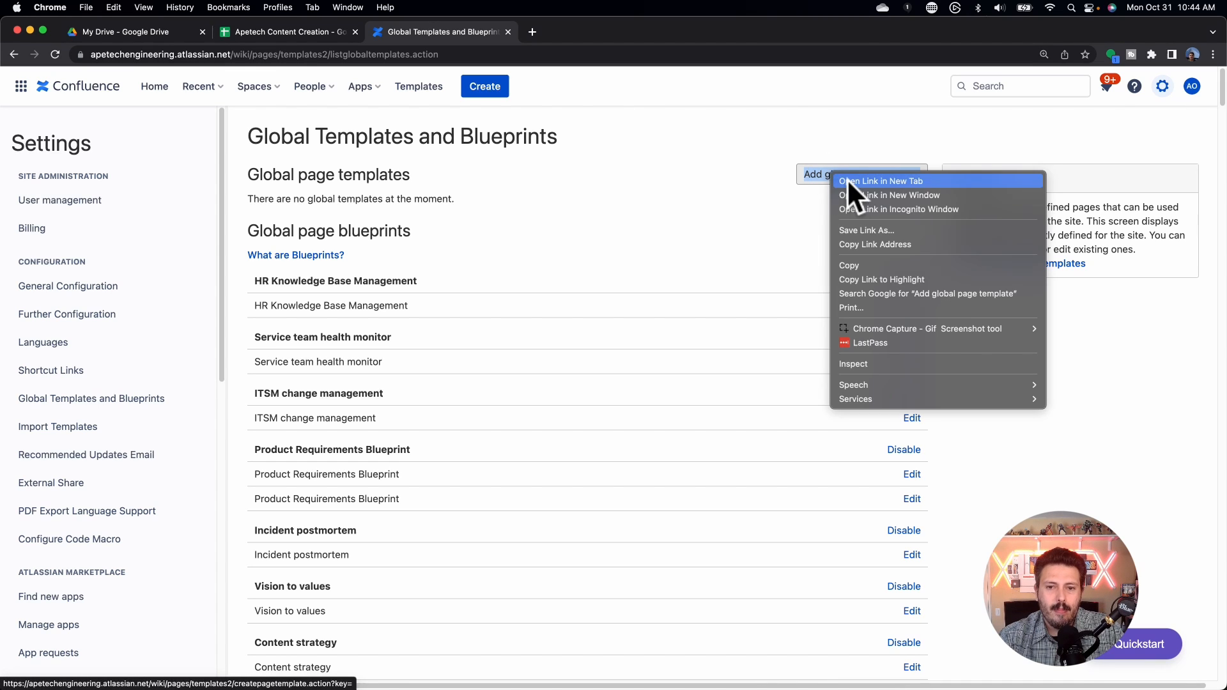
{"action": "left_click", "coordinate": [887, 180]}
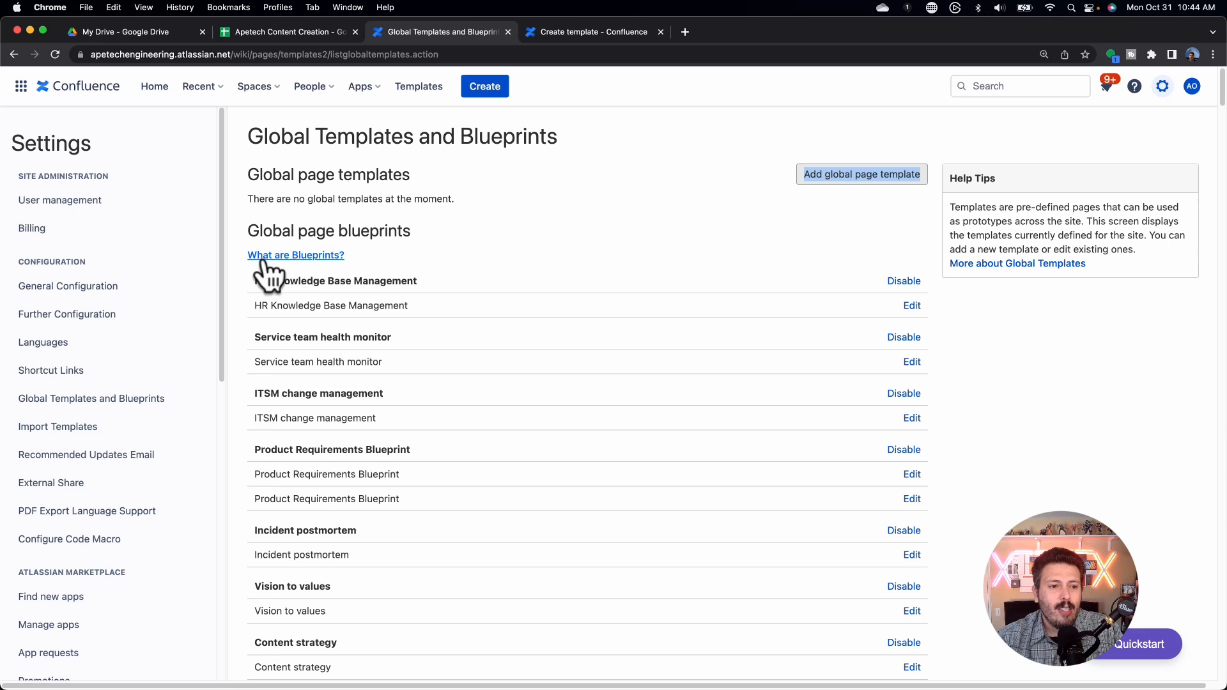
{"action": "right_click", "coordinate": [270, 255]}
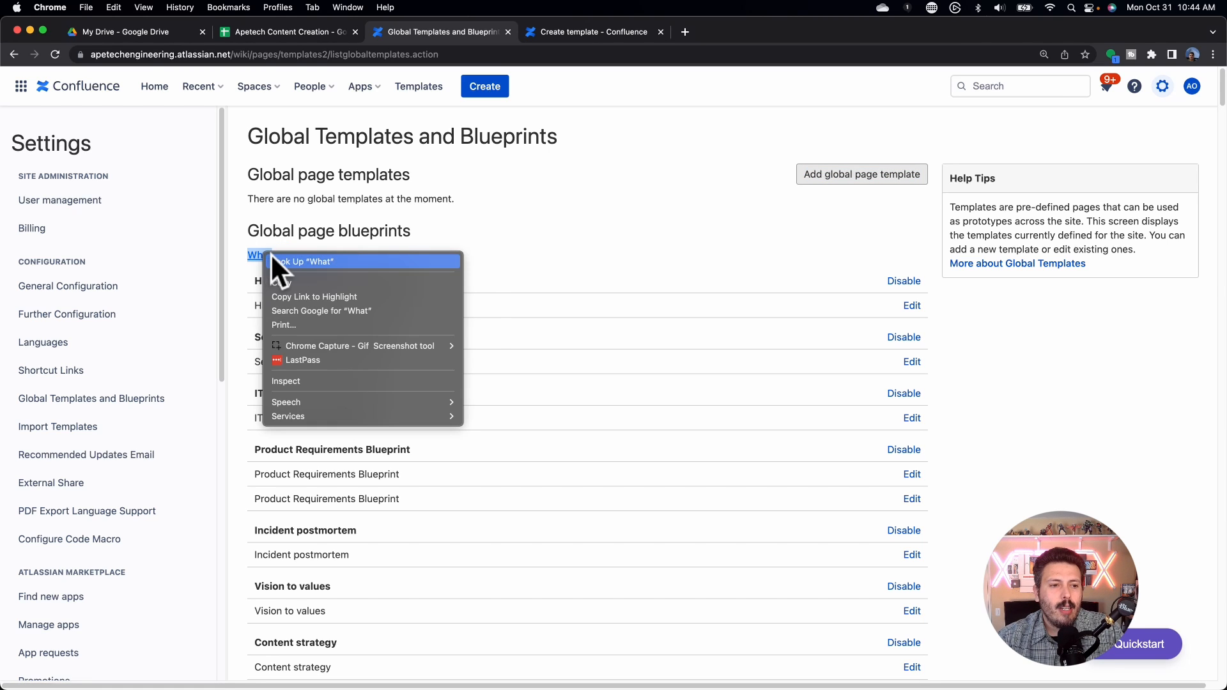
{"action": "left_click", "coordinate": [295, 255]}
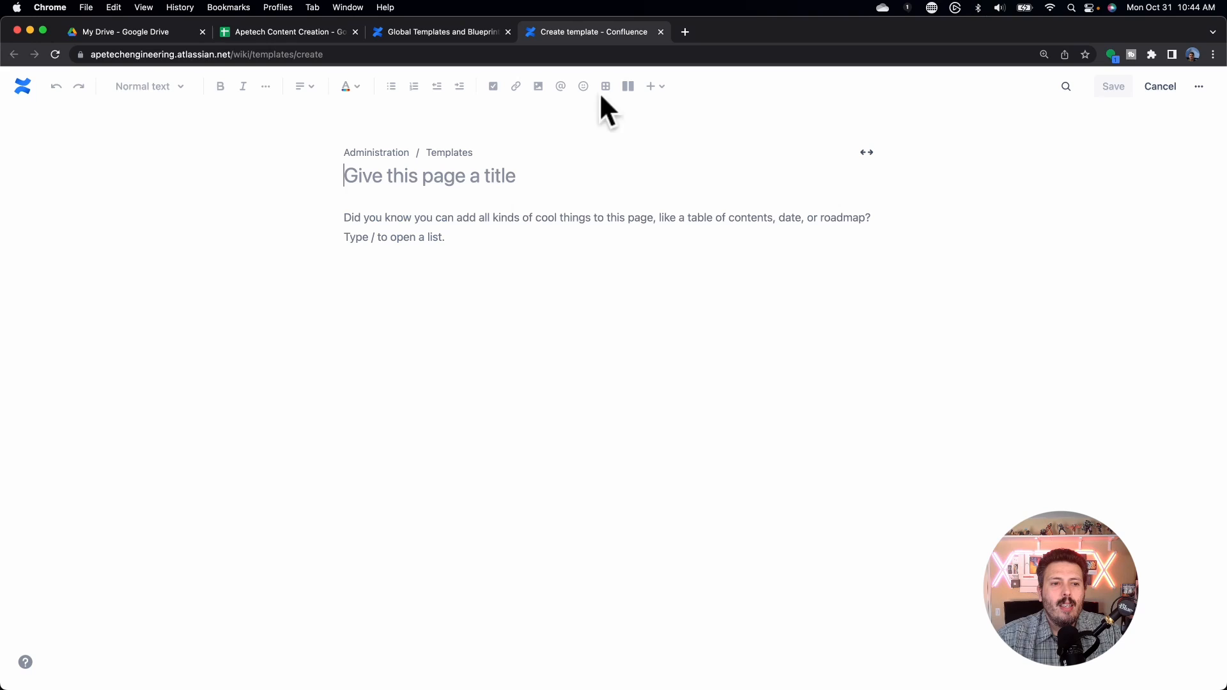
{"action": "mouse_move", "coordinate": [608, 225]}
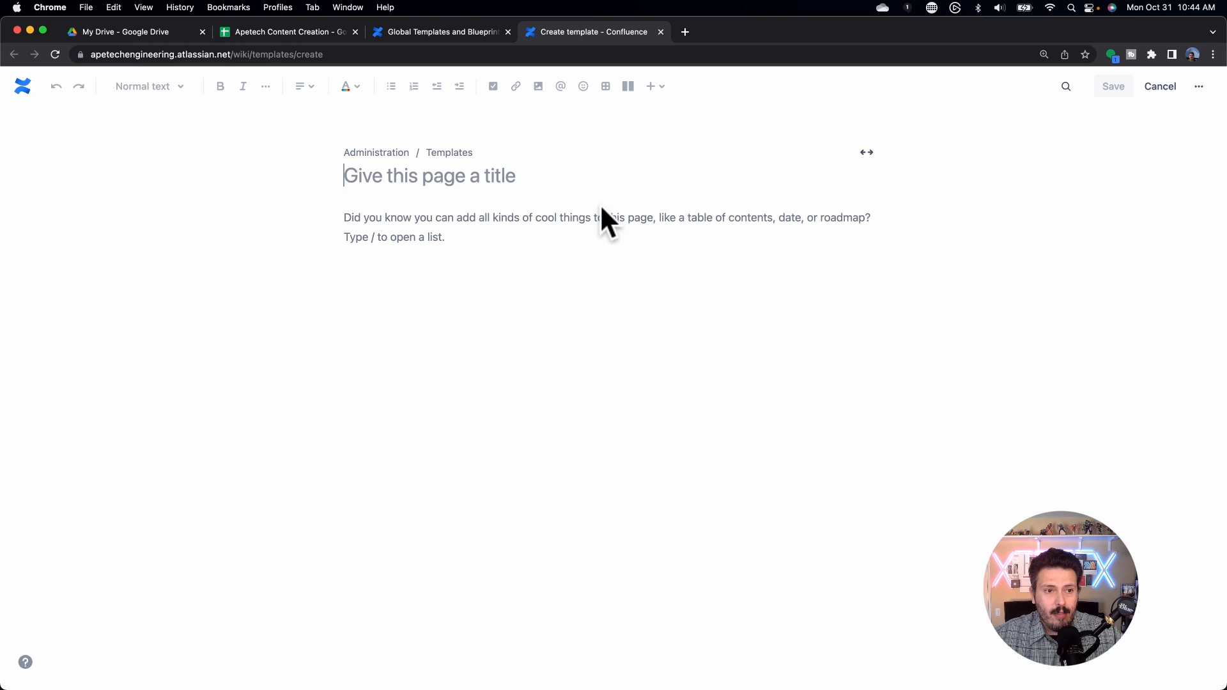
Step: Title the template 'Meeting Minutes Template' and insert a table into its body
{"action": "type", "text": "M"}
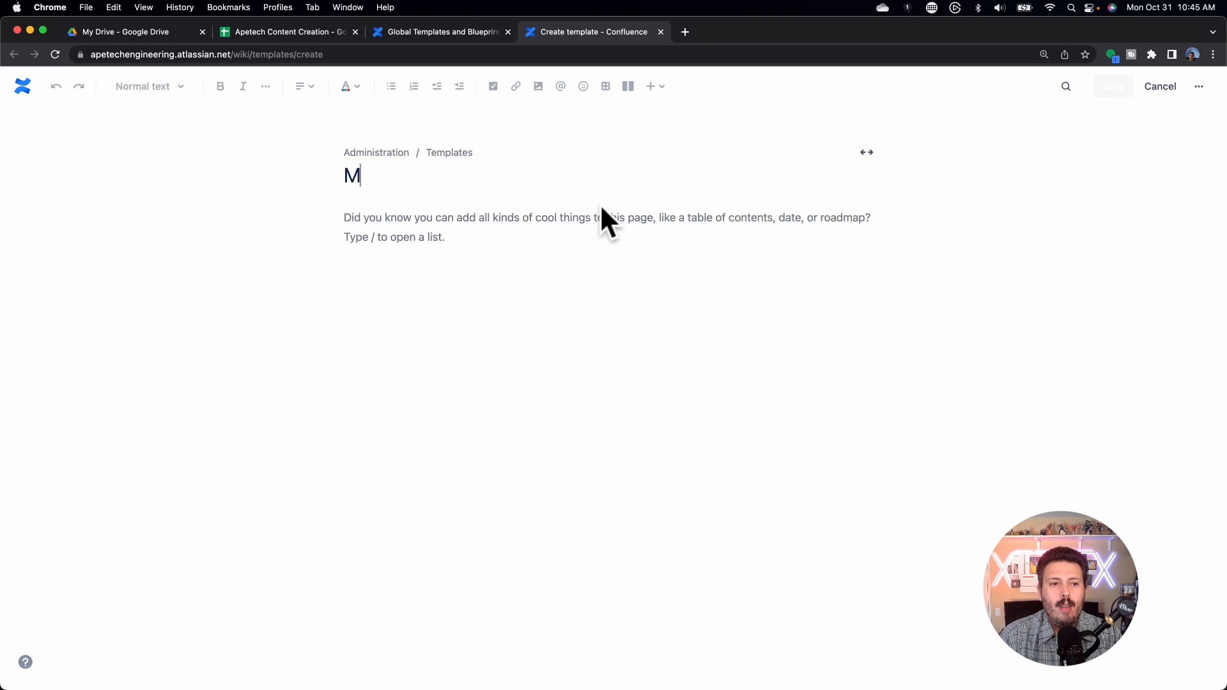
{"action": "type", "text": "eeting Minutes Template"}
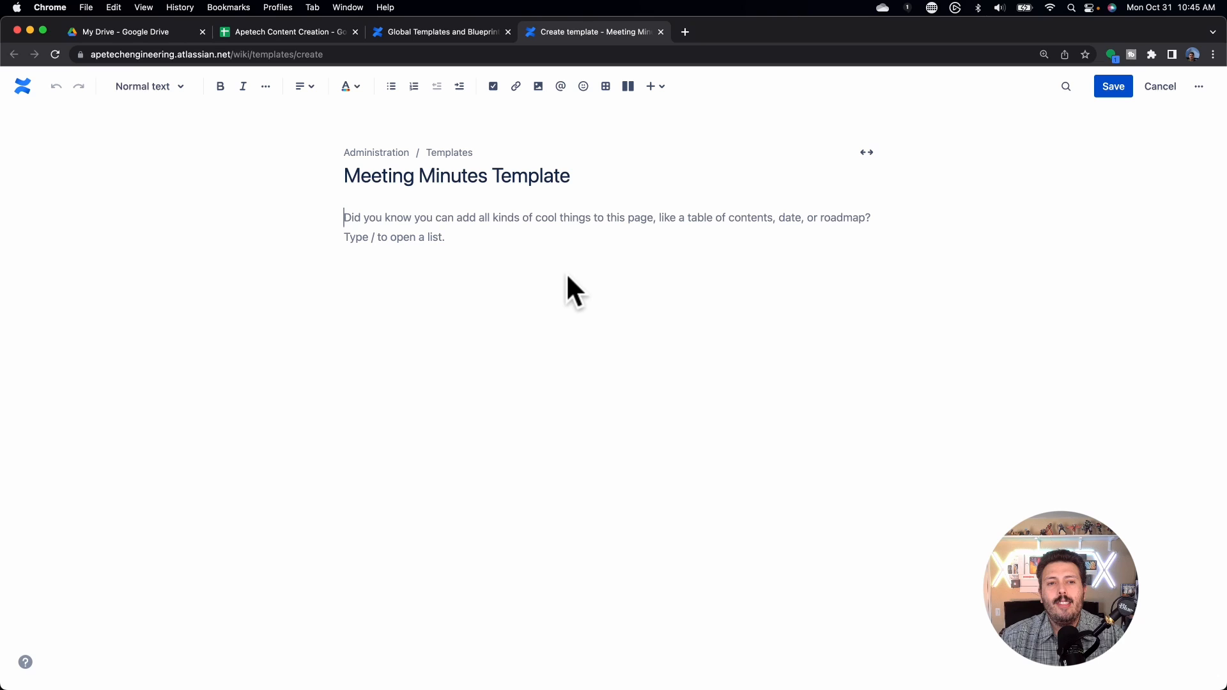
{"action": "left_click", "coordinate": [604, 85]}
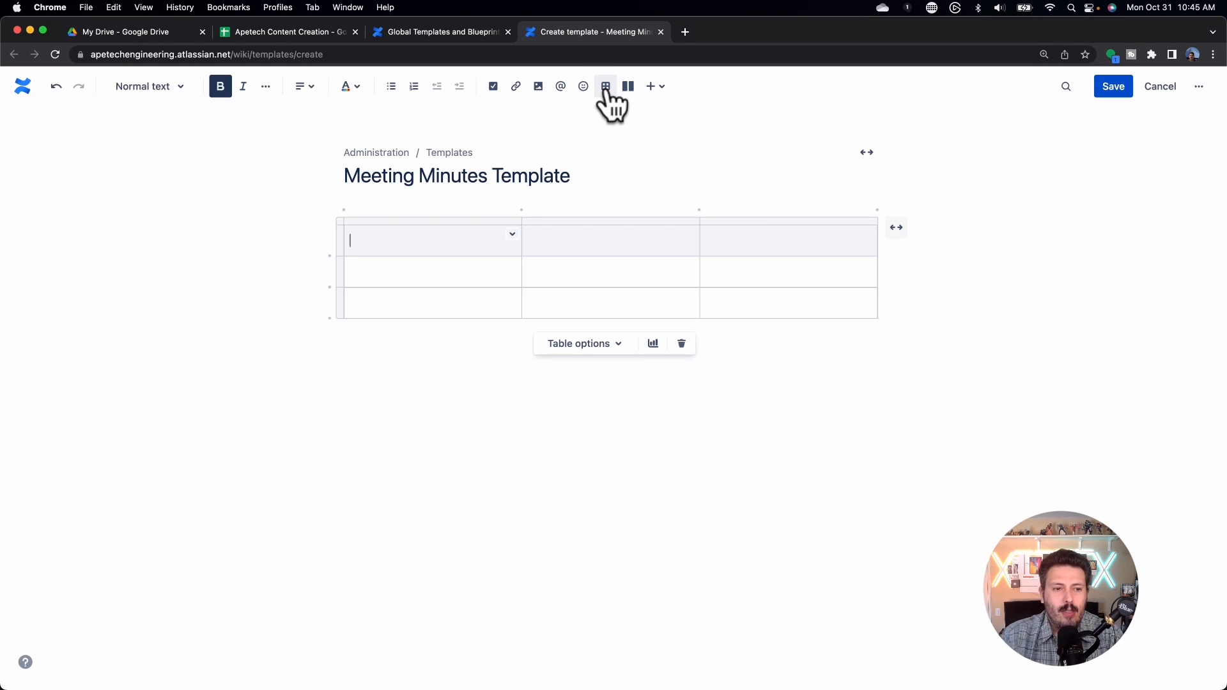
Step: Head the table columns Attendance and Email and delete the empty third column
{"action": "type", "text": "Attendan"}
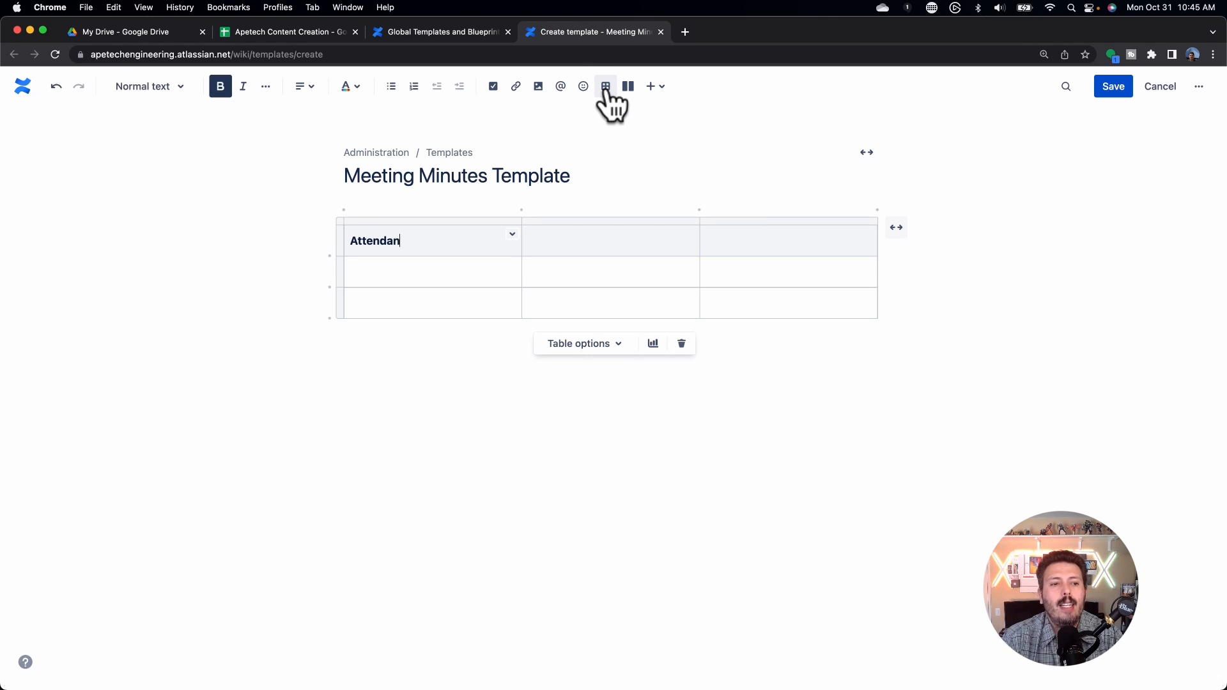
{"action": "type", "text": "Email"}
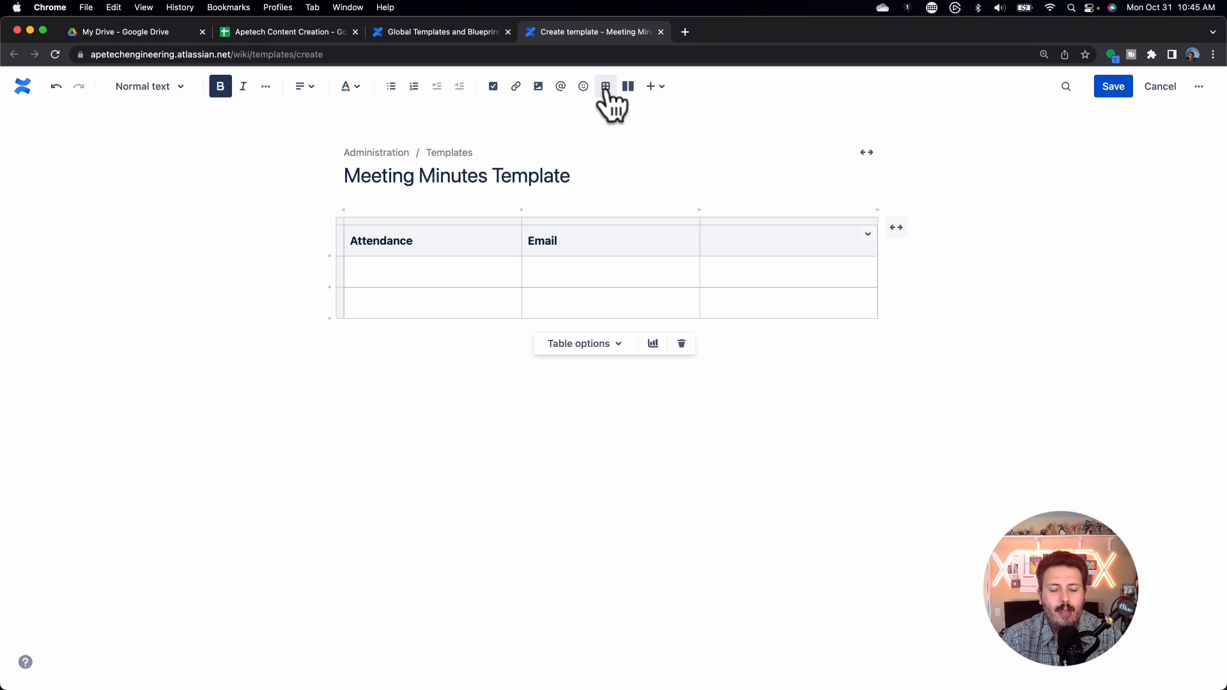
{"action": "mouse_move", "coordinate": [821, 244]}
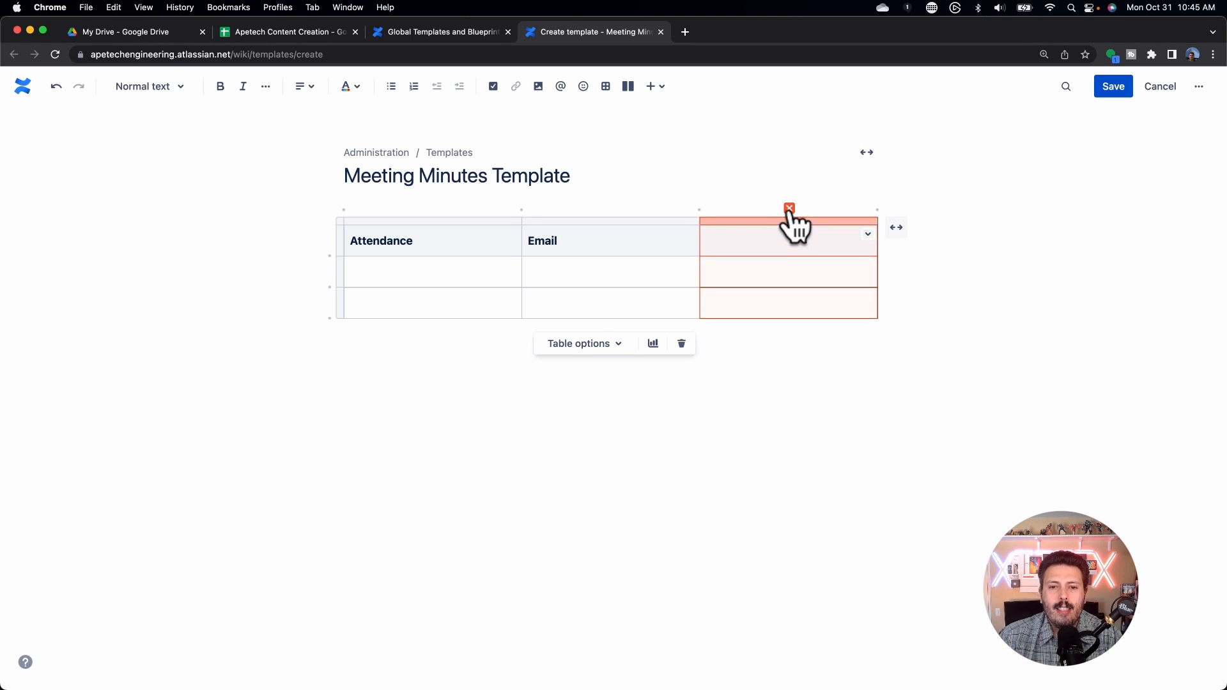
{"action": "left_click", "coordinate": [789, 208]}
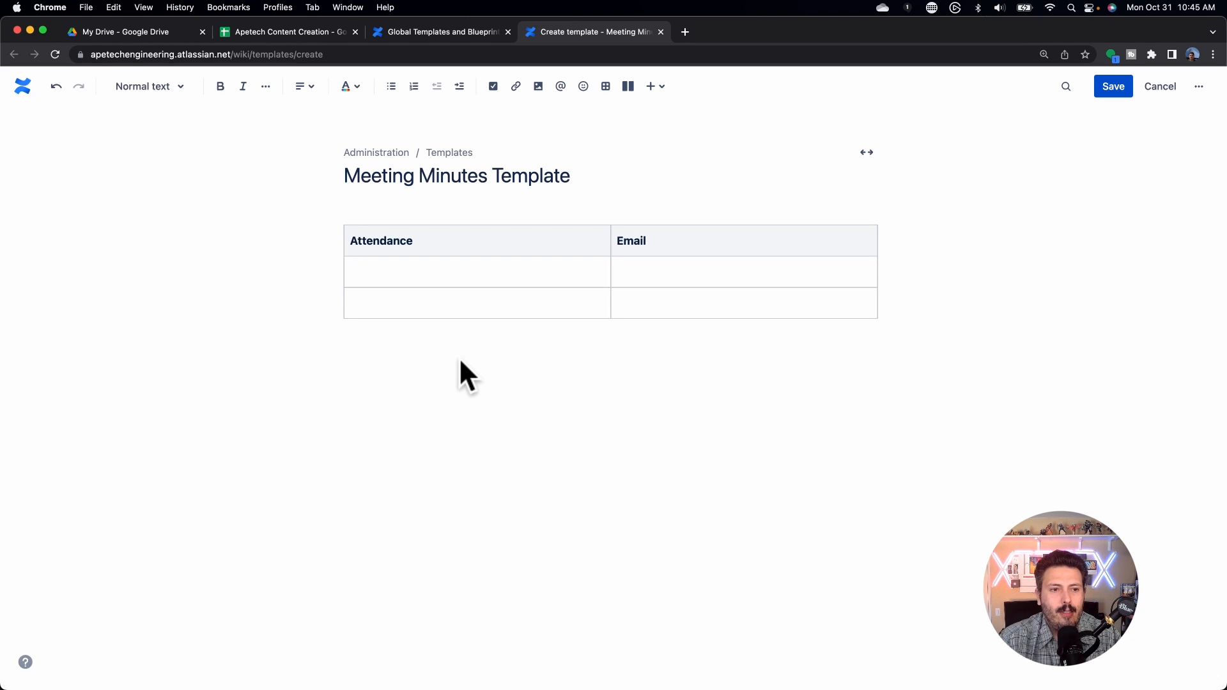
Step: Add headings Meeting Topic:, Action Items: and Next Steps: below the table
{"action": "left_click", "coordinate": [145, 85]}
{"action": "type", "text": "Meeting Topic:"}
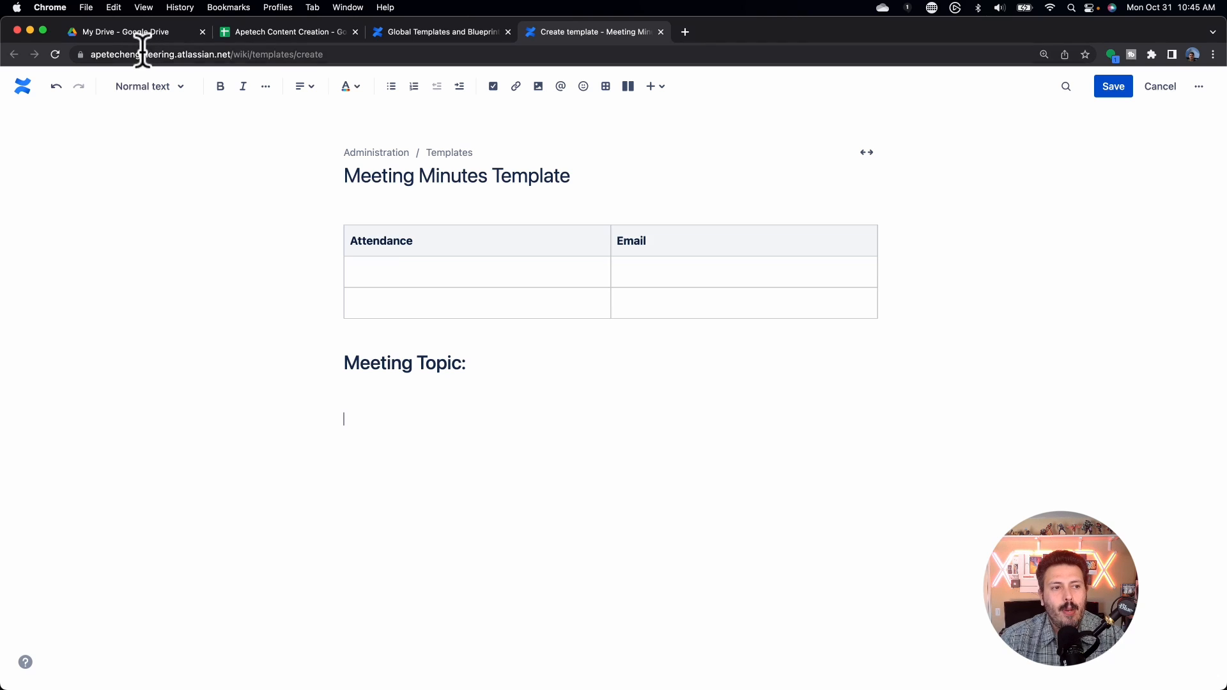
{"action": "left_click", "coordinate": [145, 85]}
{"action": "type", "text": "Action "}
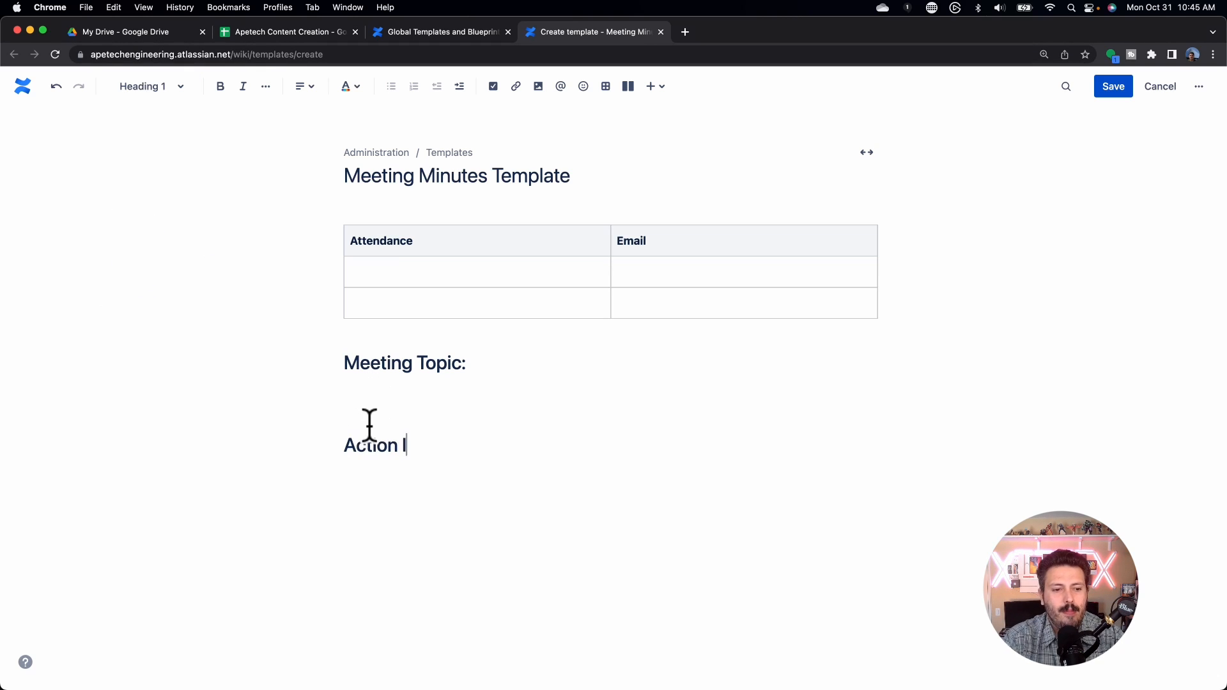
{"action": "type", "text": "Items:"}
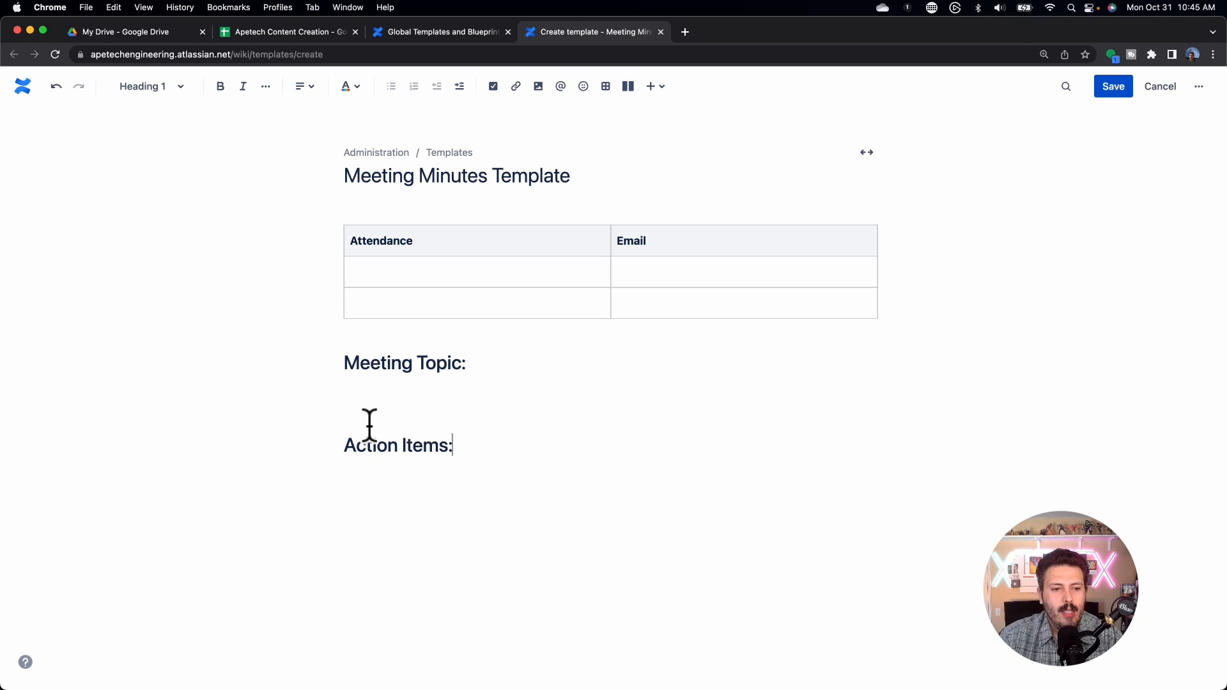
{"action": "mouse_move", "coordinate": [483, 364]}
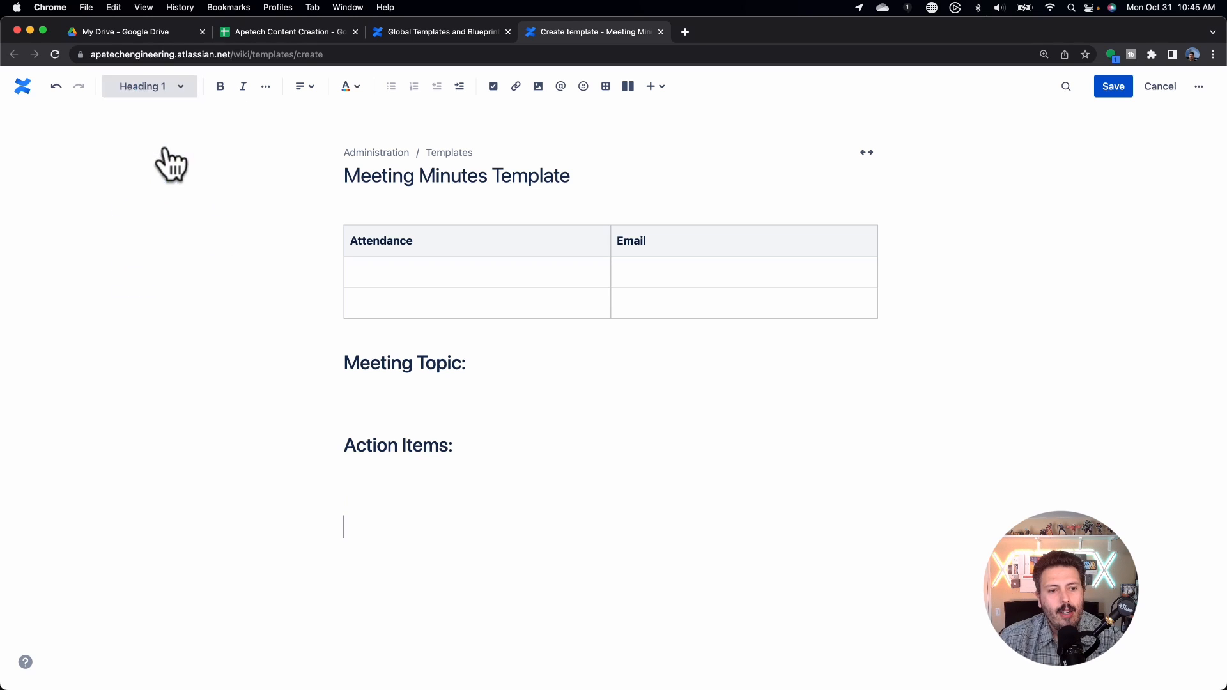
{"action": "type", "text": "Next Steps:"}
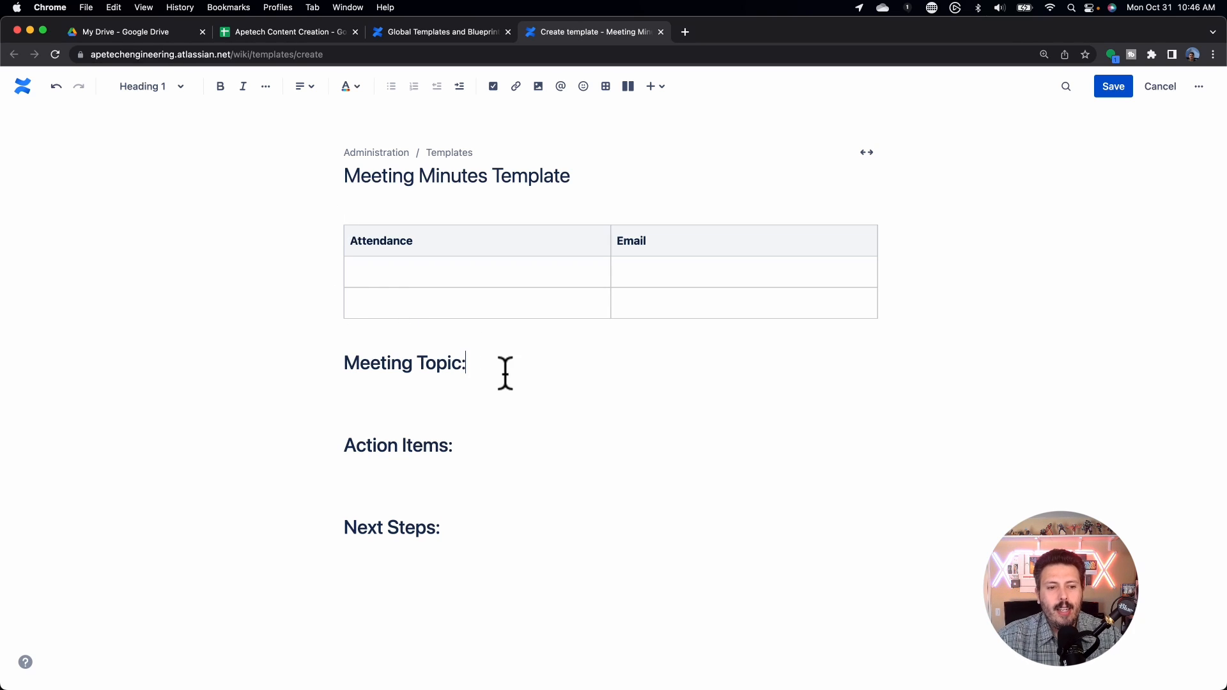
Step: Insert an info panel under Meeting Topic reading 'Capture the reason why everyone is gathered for this meeting'
{"action": "key", "text": "enter"}
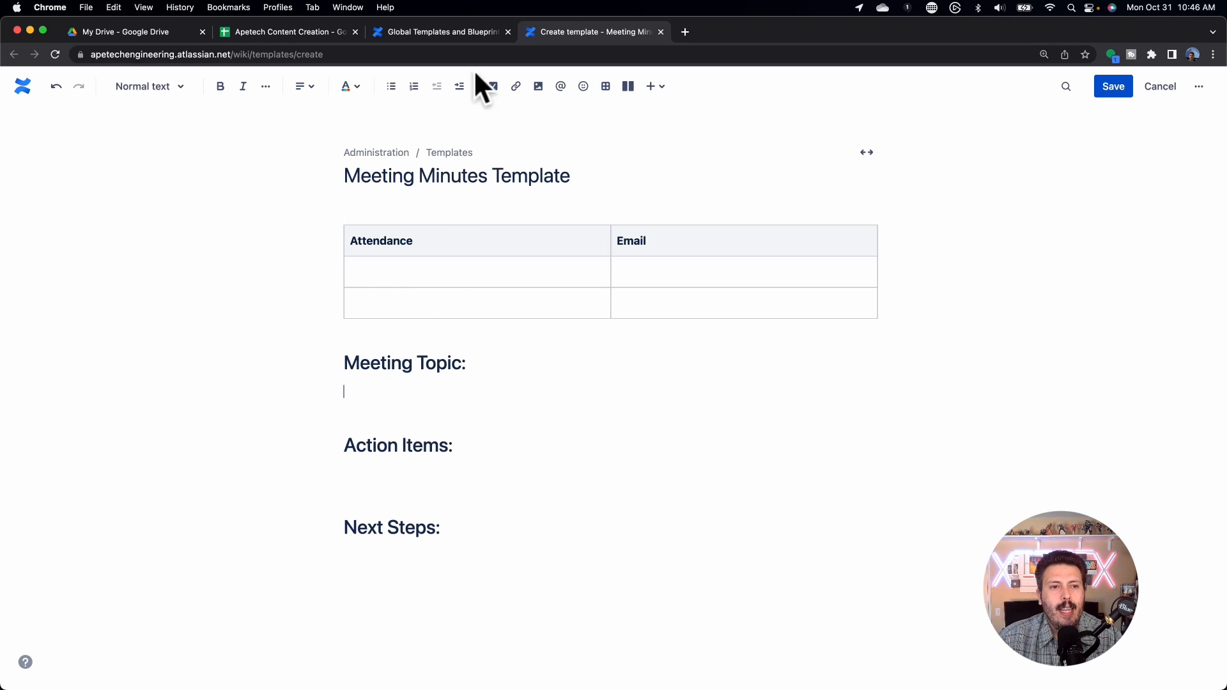
{"action": "left_click", "coordinate": [650, 85]}
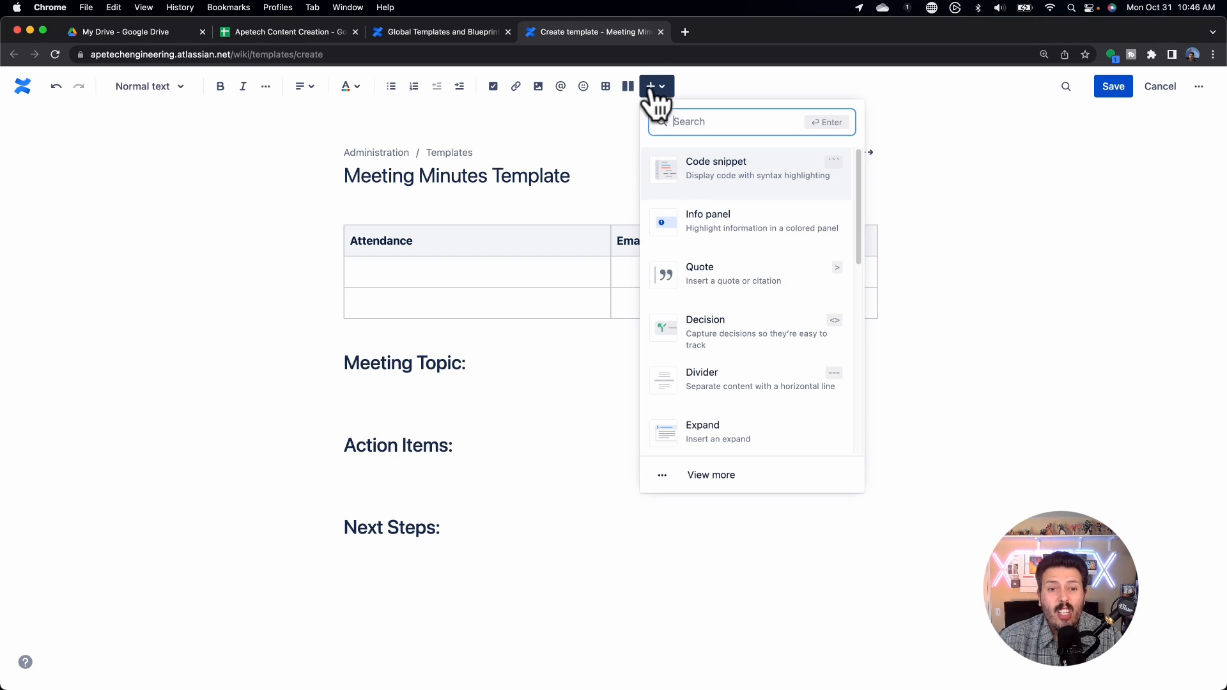
{"action": "left_click", "coordinate": [707, 221]}
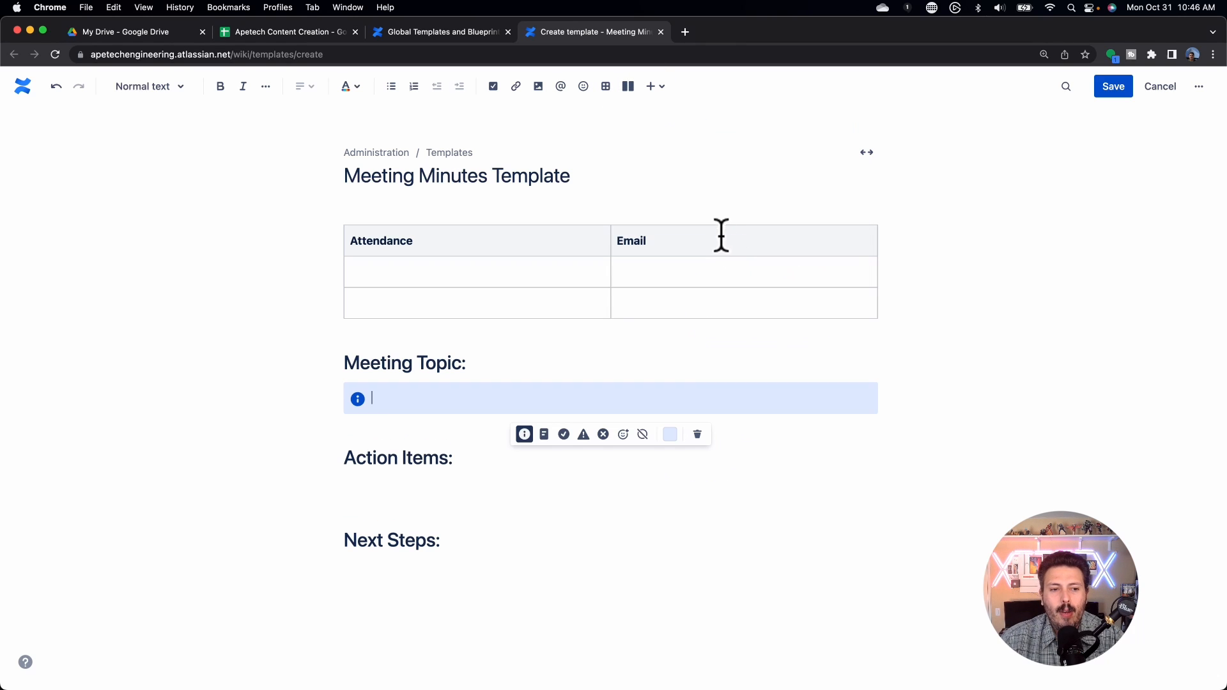
{"action": "mouse_move", "coordinate": [394, 419]}
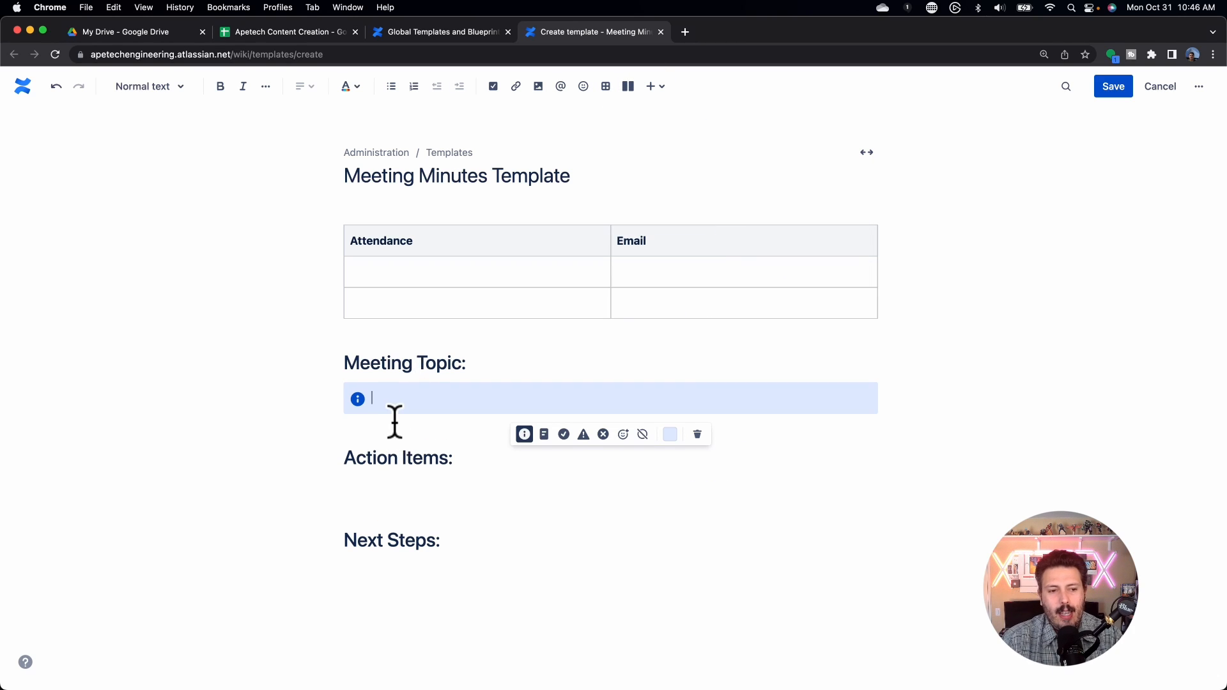
{"action": "type", "text": "Capture Import"}
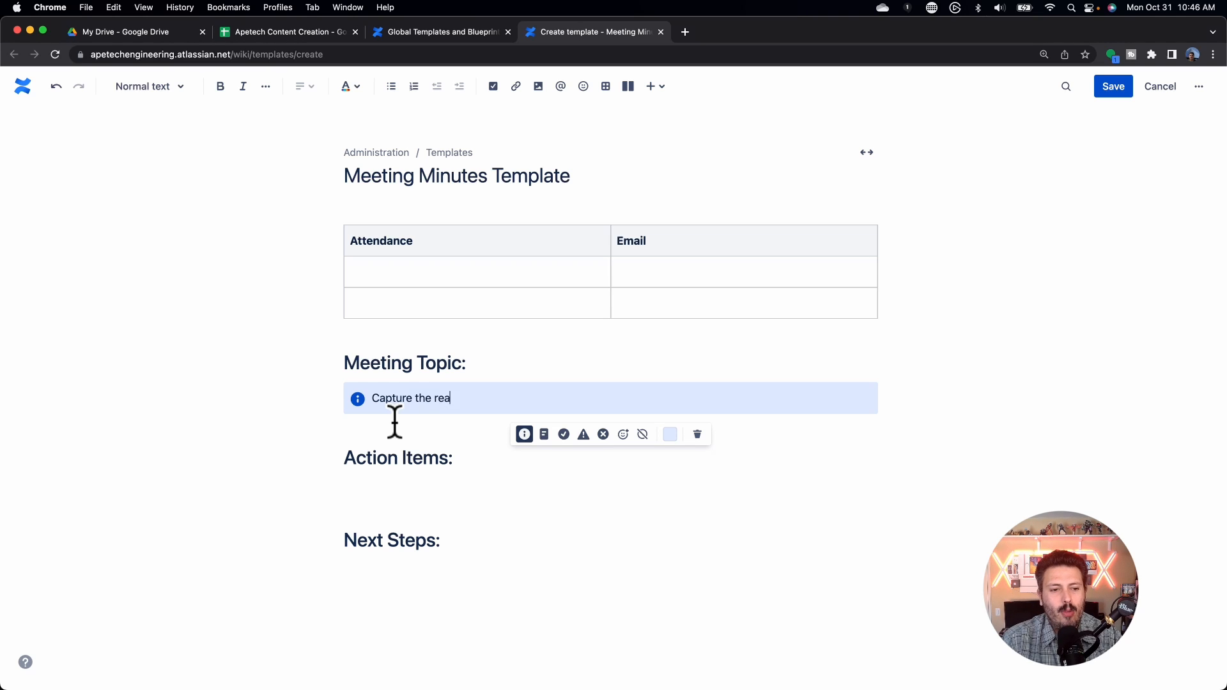
{"action": "type", "text": "son why everyone"}
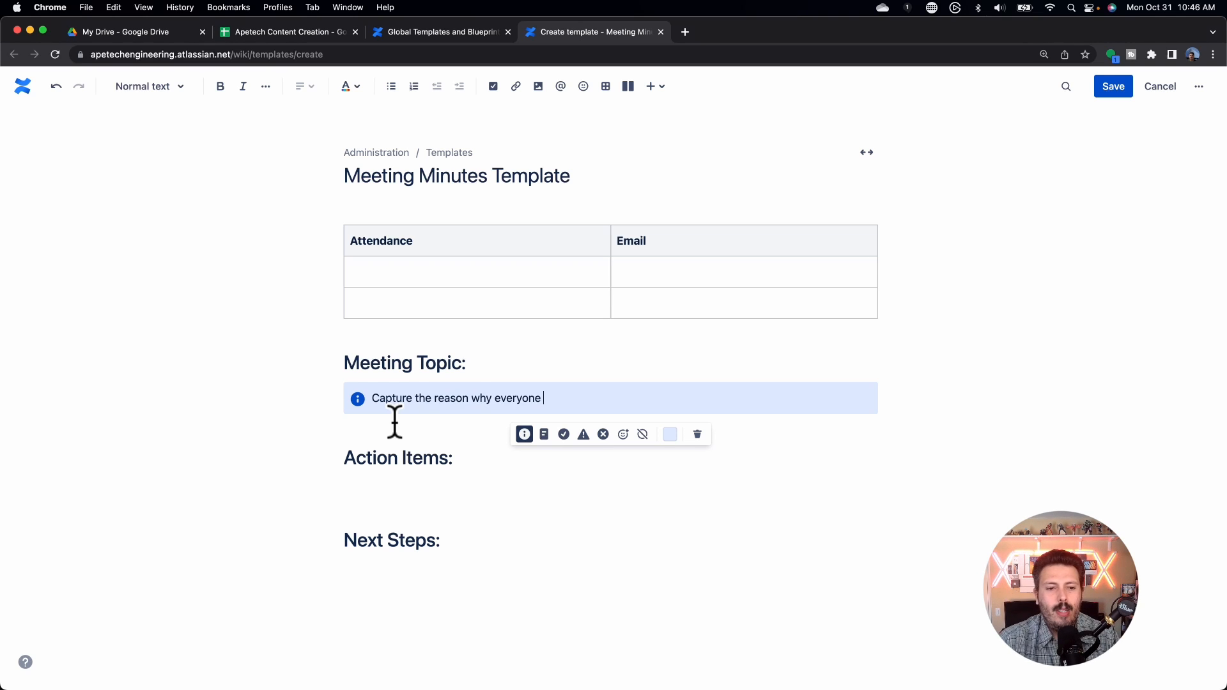
{"action": "type", "text": "is gathered h"}
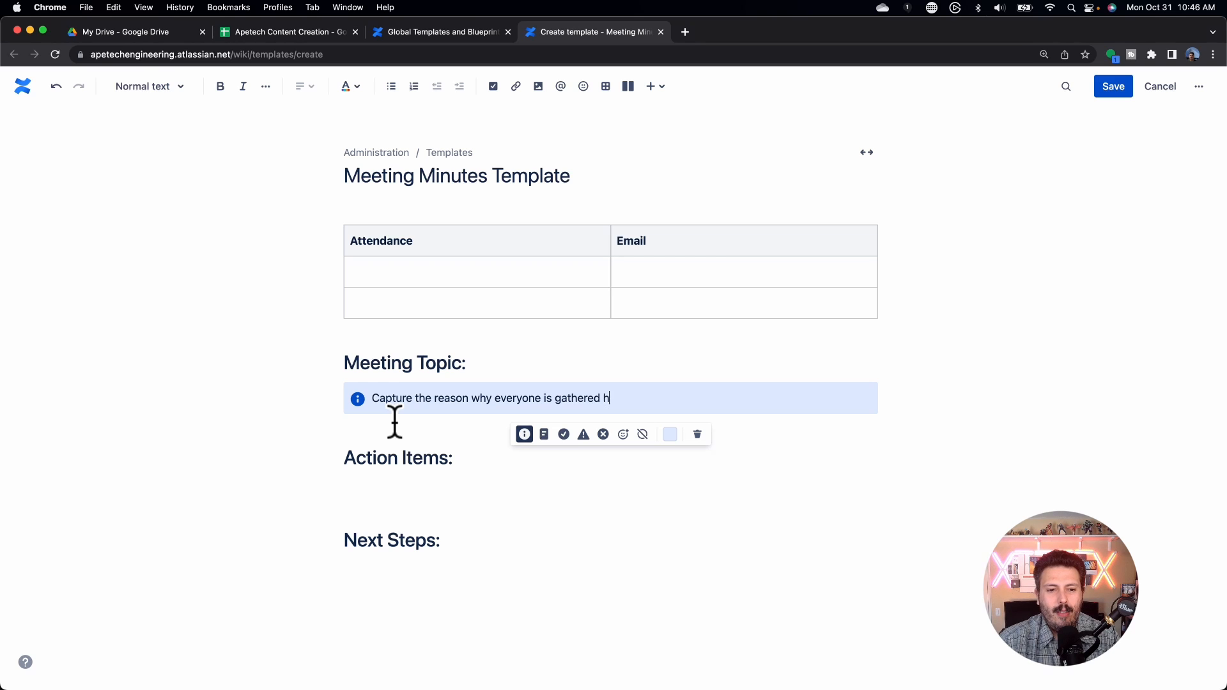
{"action": "type", "text": "or this meeting"}
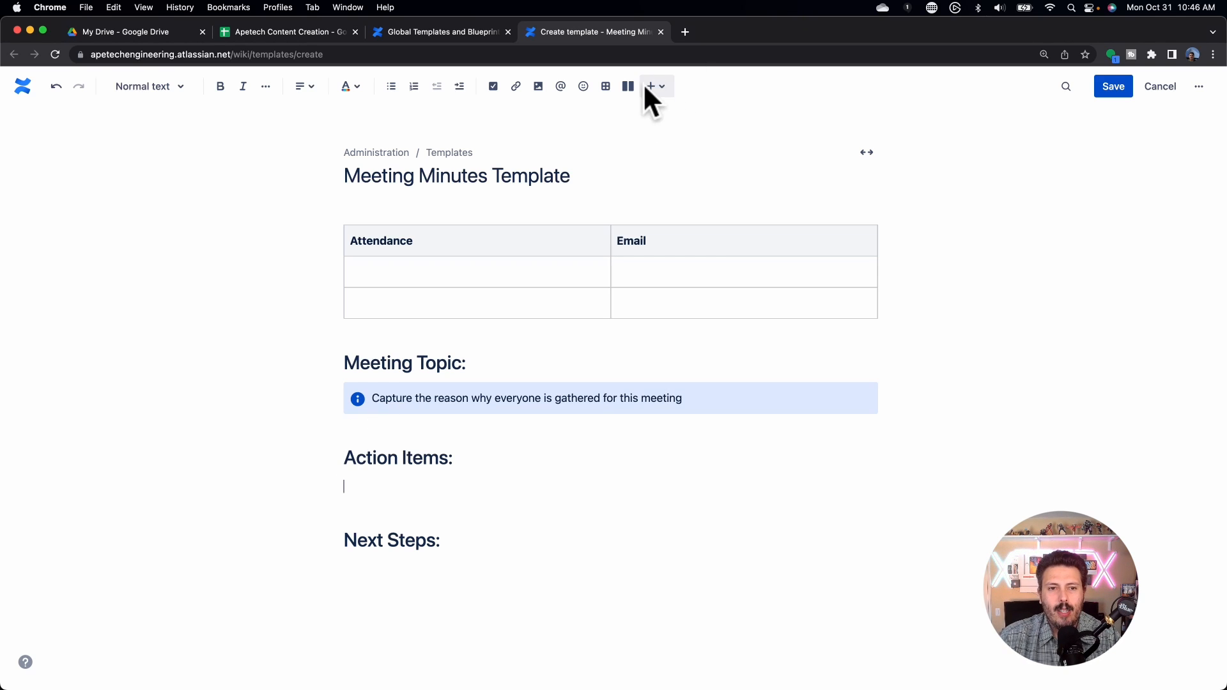
Step: Insert a success panel under Action Items reading 'Capture important things that someone needs to take action on'
{"action": "left_click", "coordinate": [651, 86]}
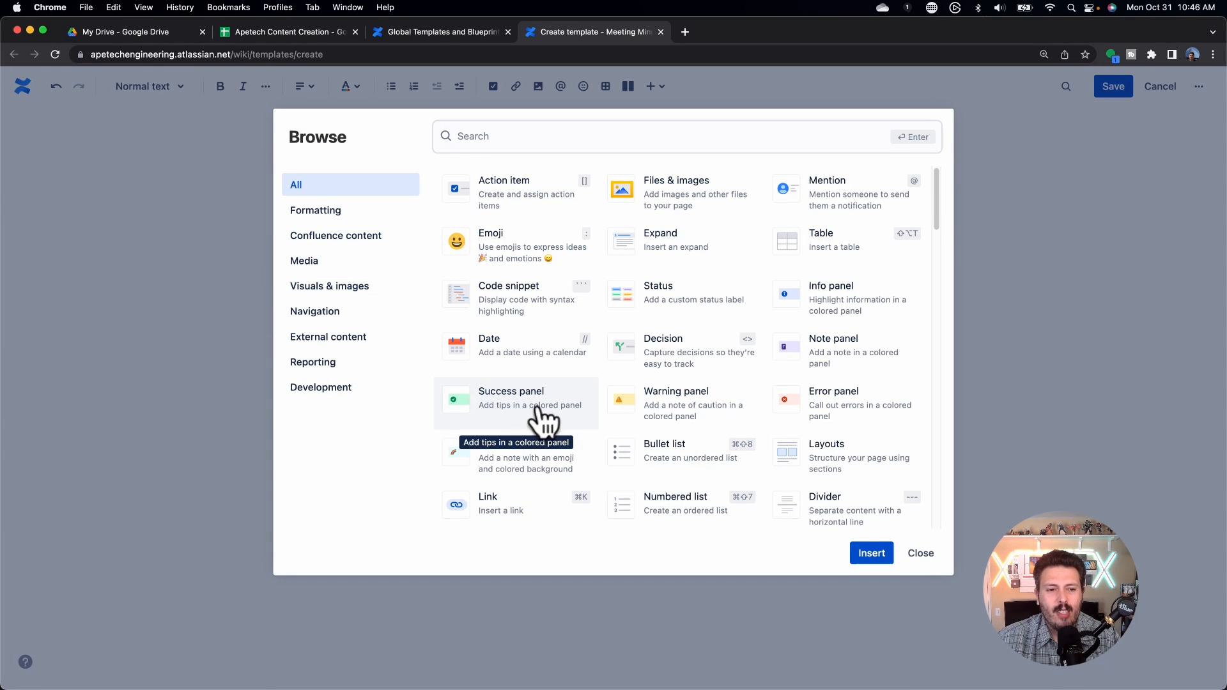
{"action": "left_click", "coordinate": [510, 397]}
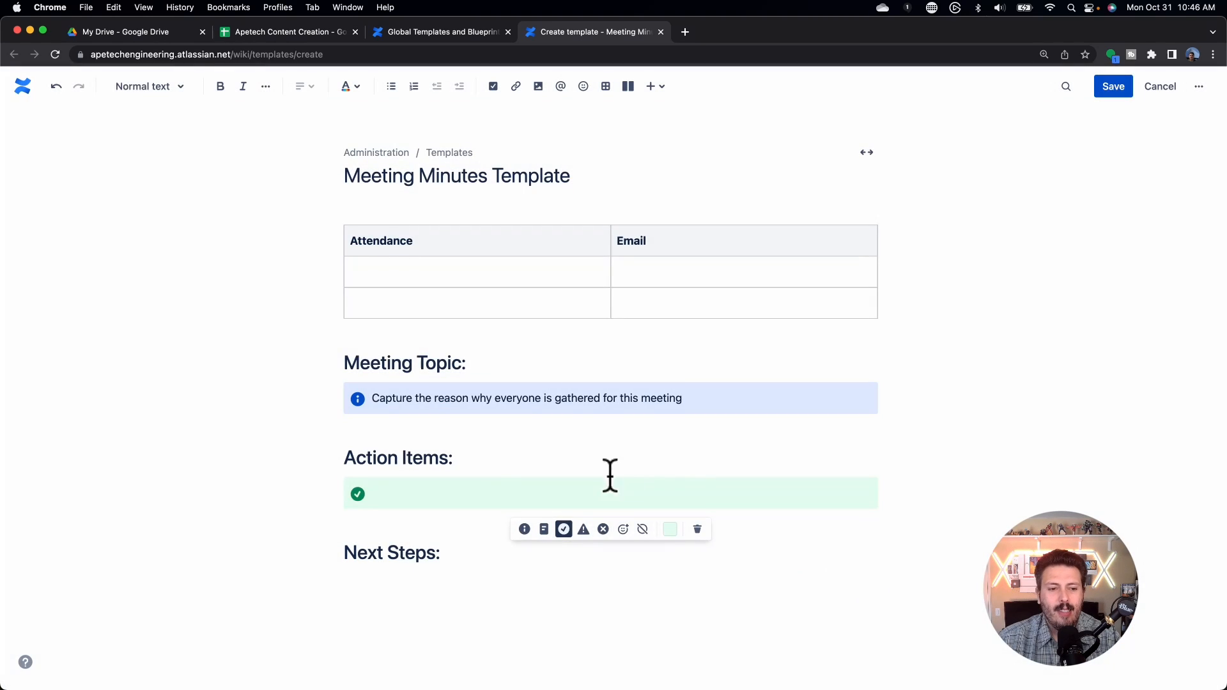
{"action": "type", "text": "Capture"}
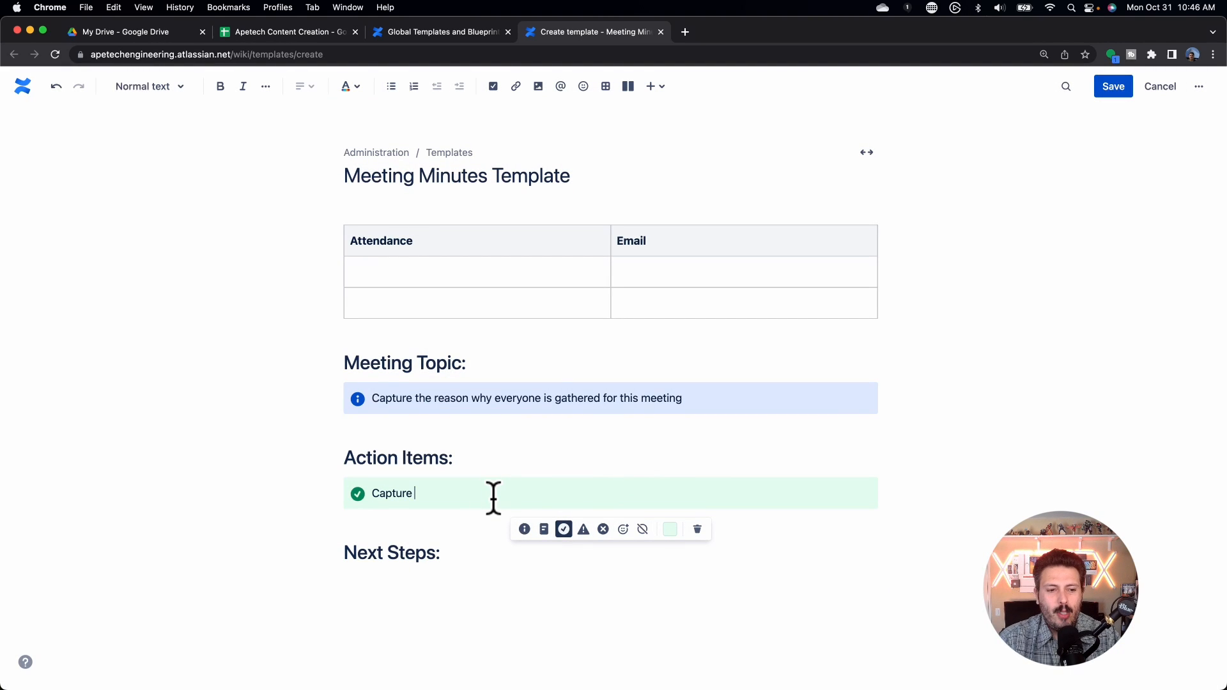
{"action": "type", "text": "important"}
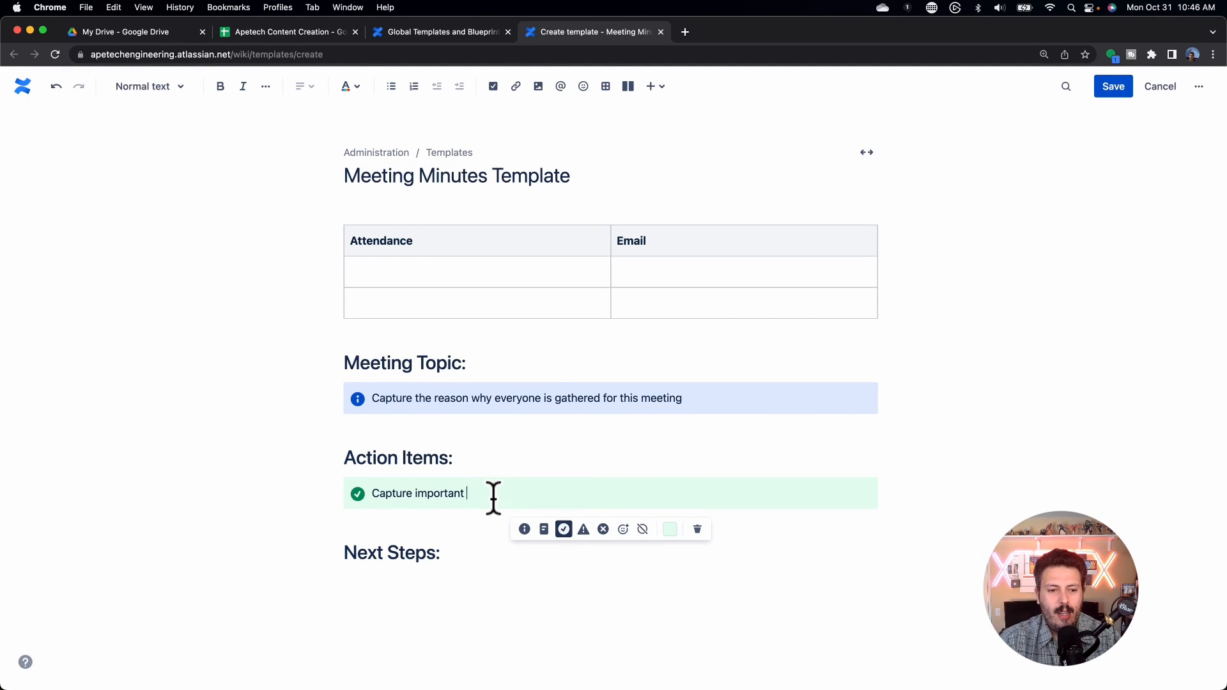
{"action": "type", "text": "things that someone needs to take action on"}
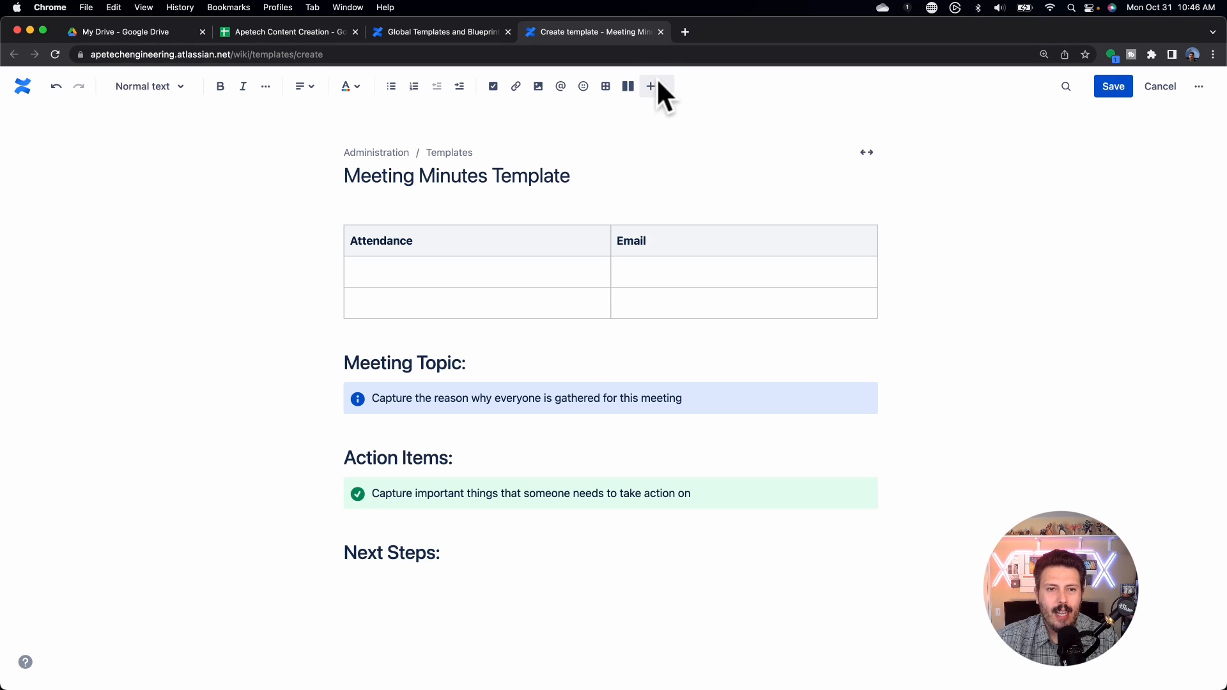
Step: Insert a note panel under Next Steps reading 'Things that need to get done before next meeting'
{"action": "left_click", "coordinate": [649, 86]}
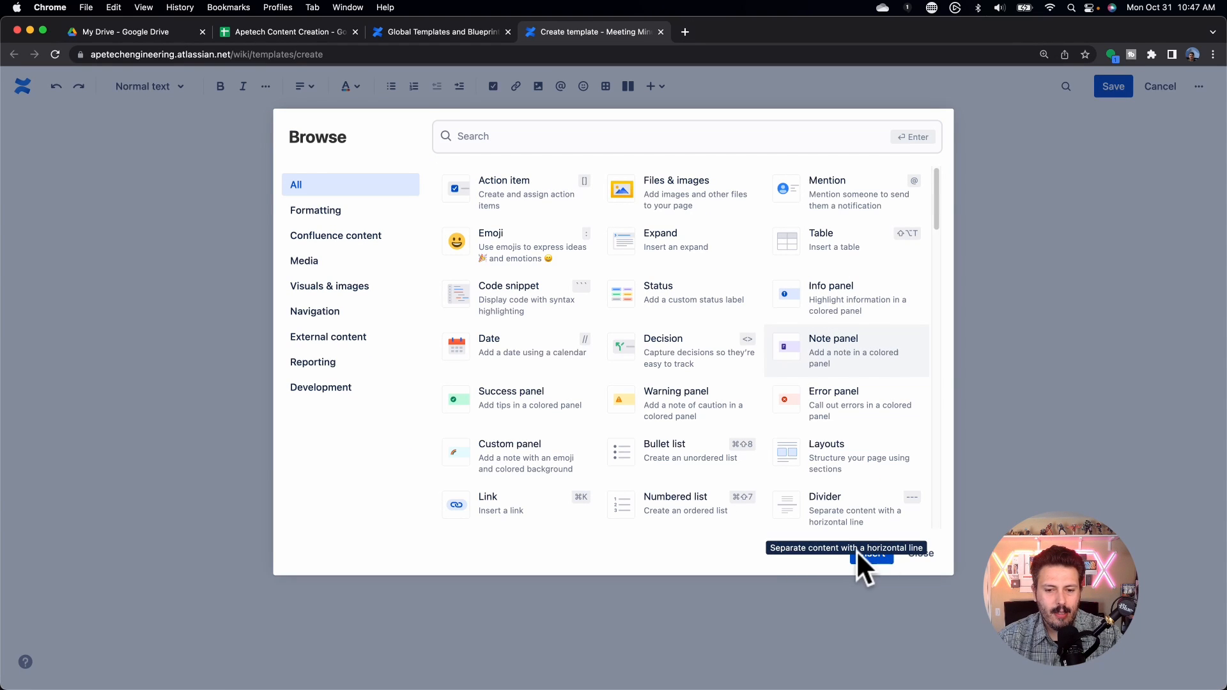
{"action": "left_click", "coordinate": [870, 552]}
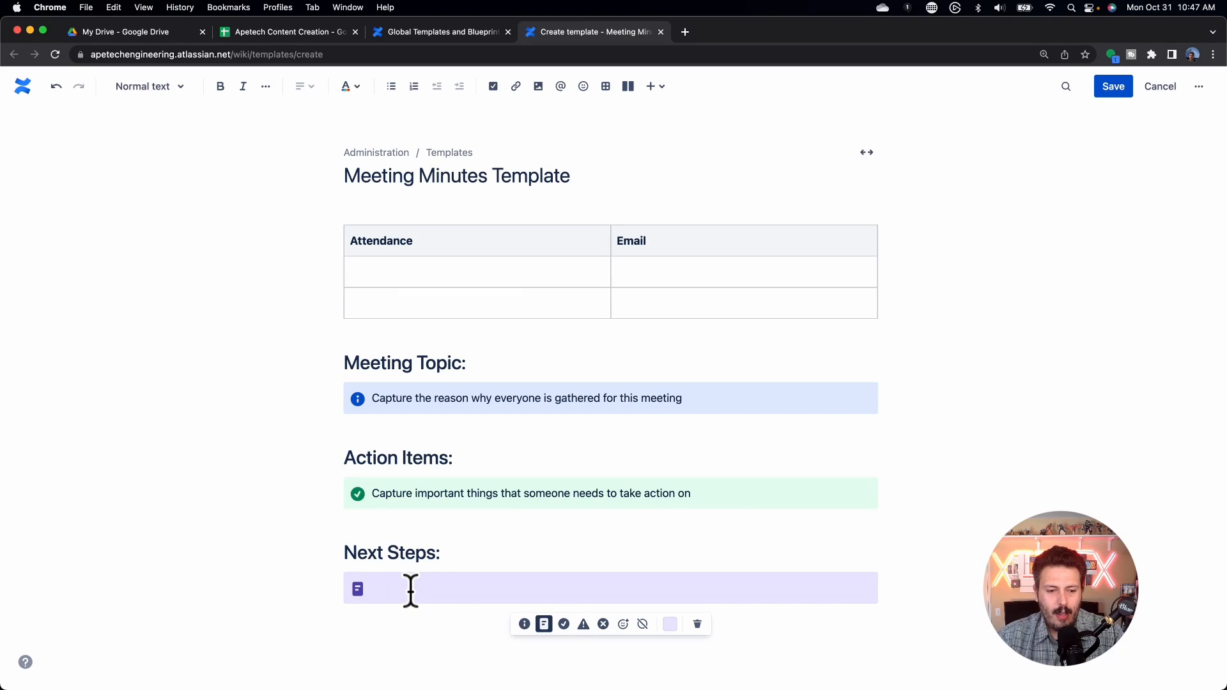
{"action": "type", "text": "Things that need to get done before next meeting"}
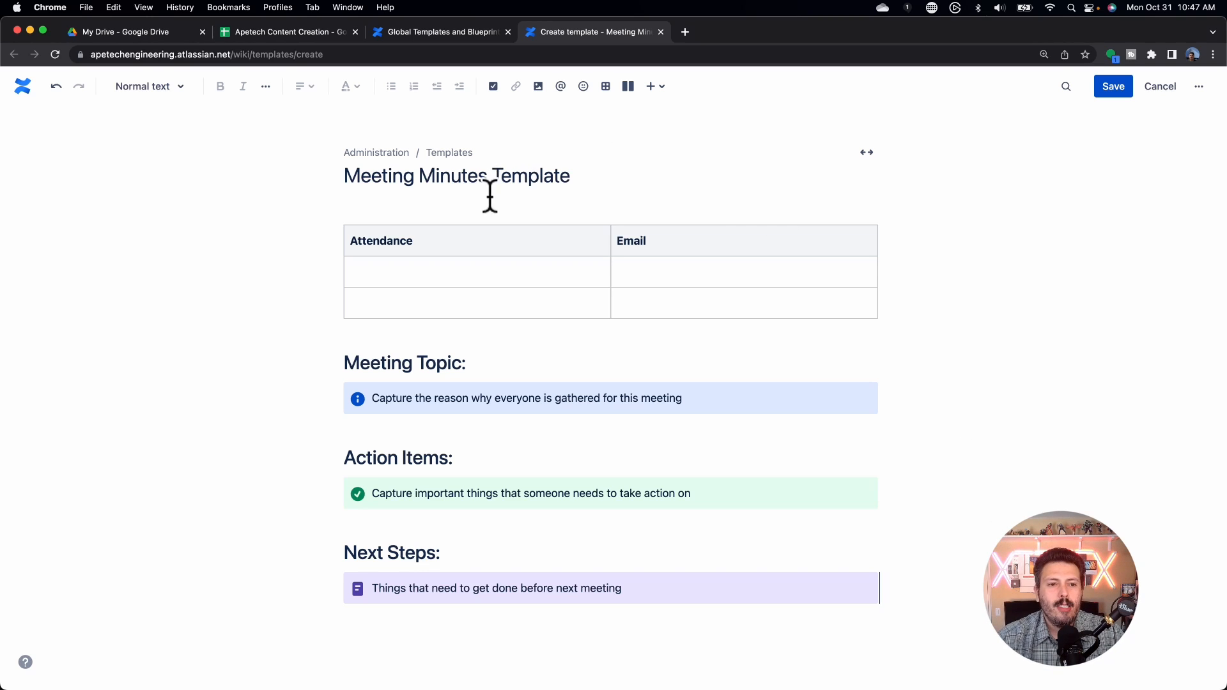
{"action": "mouse_move", "coordinate": [1114, 86]}
{"action": "type", "text": "Internal "}
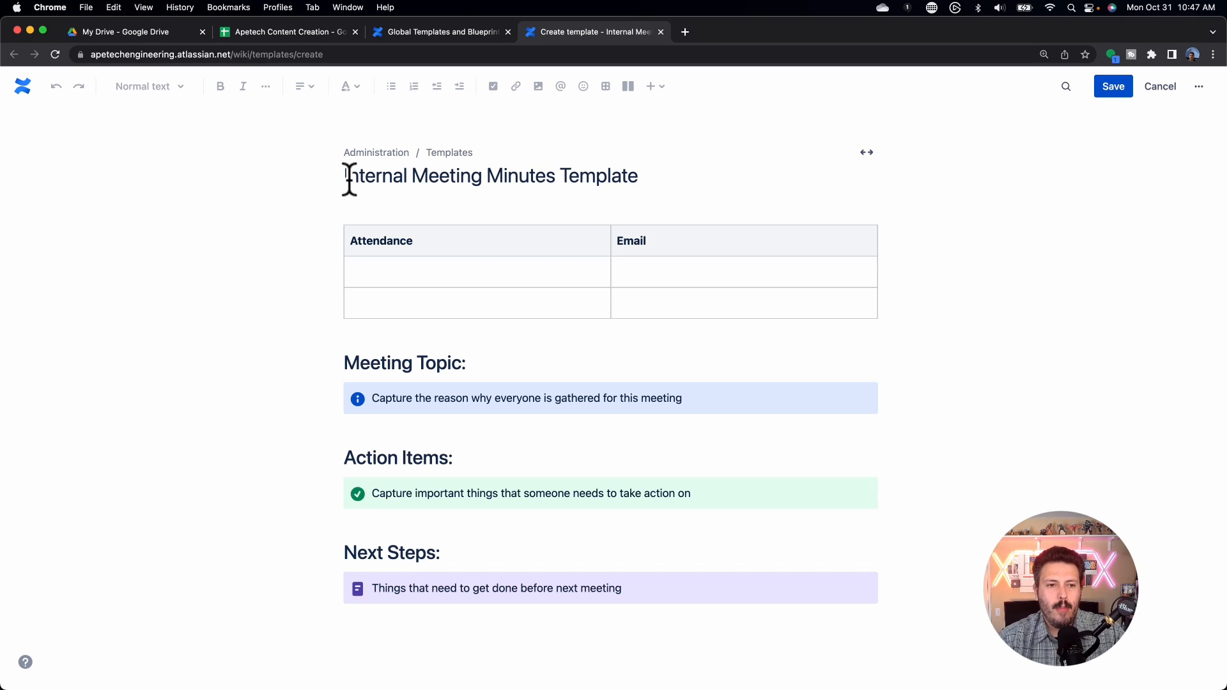
Step: Save the template as 'Internal Meeting Minutes Template' and close the Help side panel
{"action": "left_click", "coordinate": [1113, 86]}
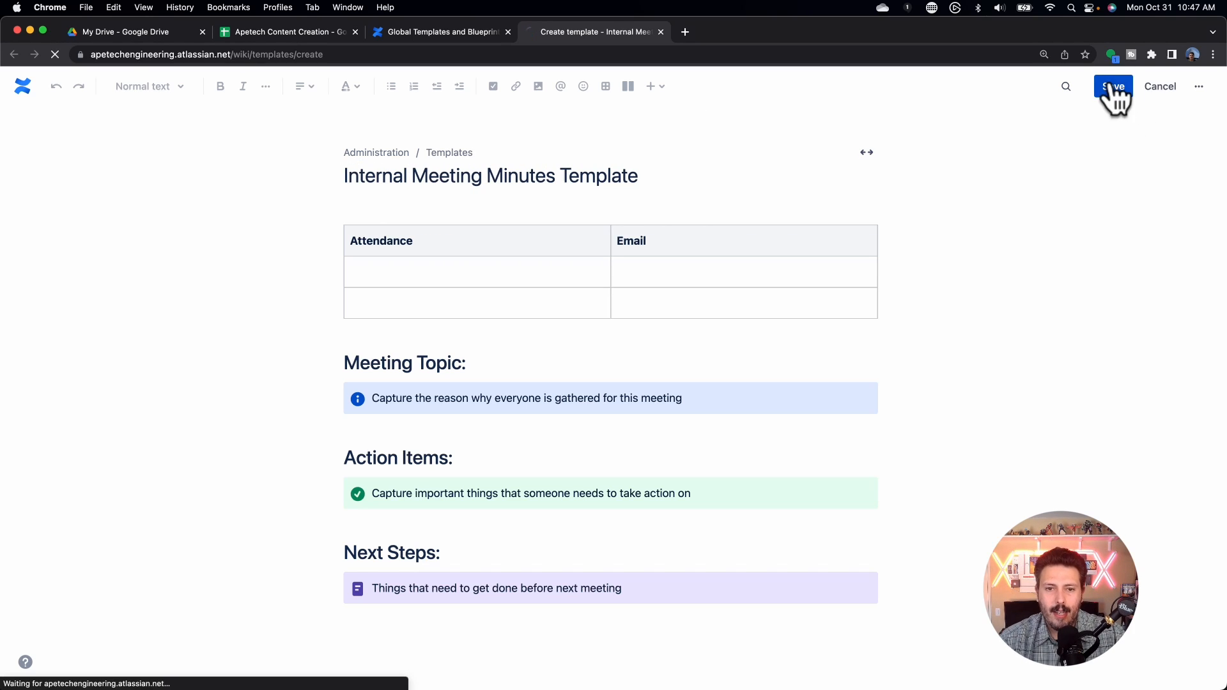
{"action": "left_click", "coordinate": [1113, 85]}
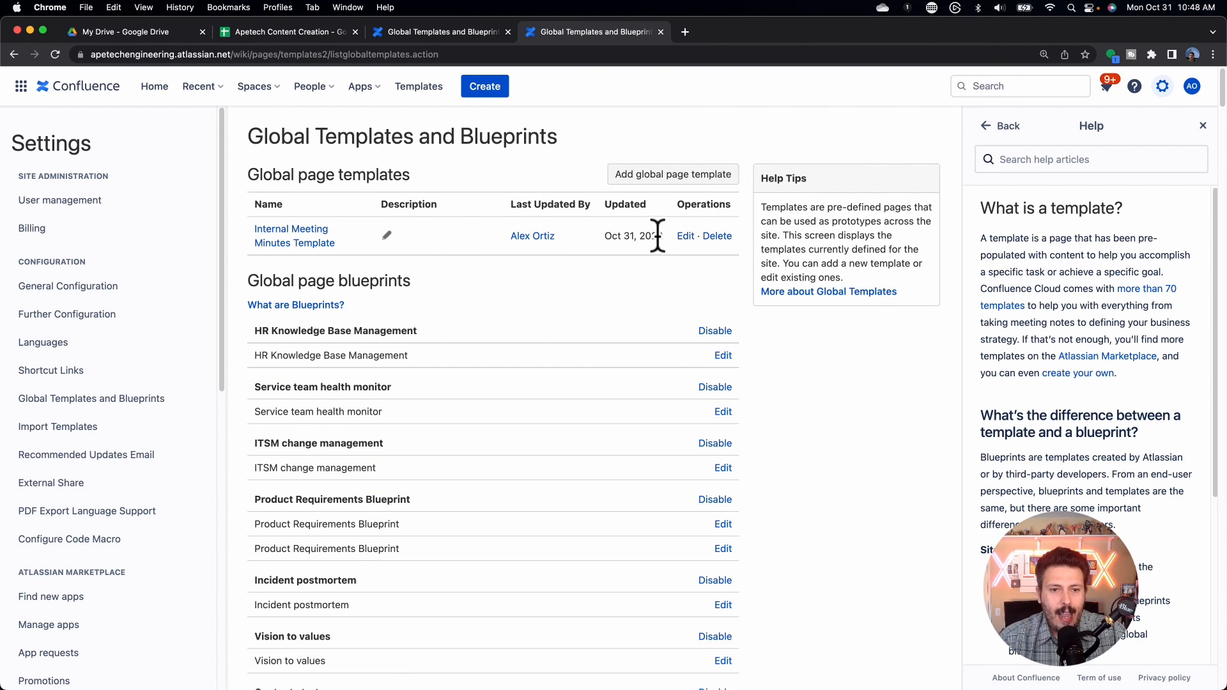
{"action": "mouse_move", "coordinate": [356, 272]}
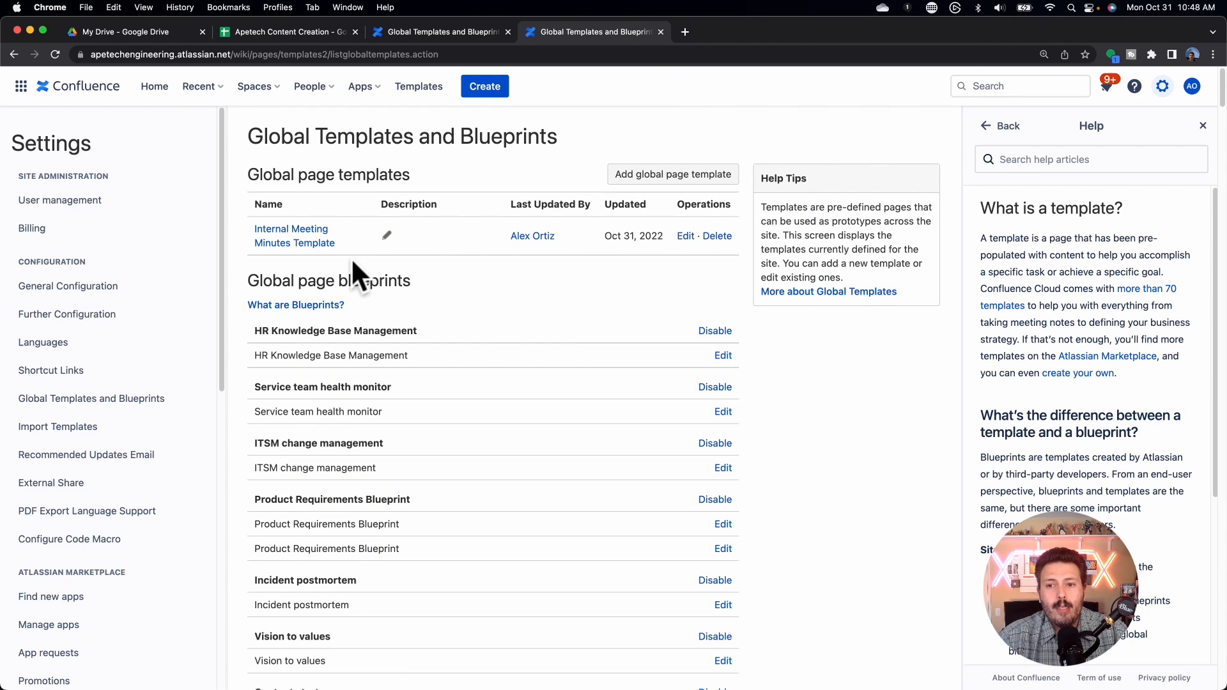
{"action": "left_click", "coordinate": [1202, 125]}
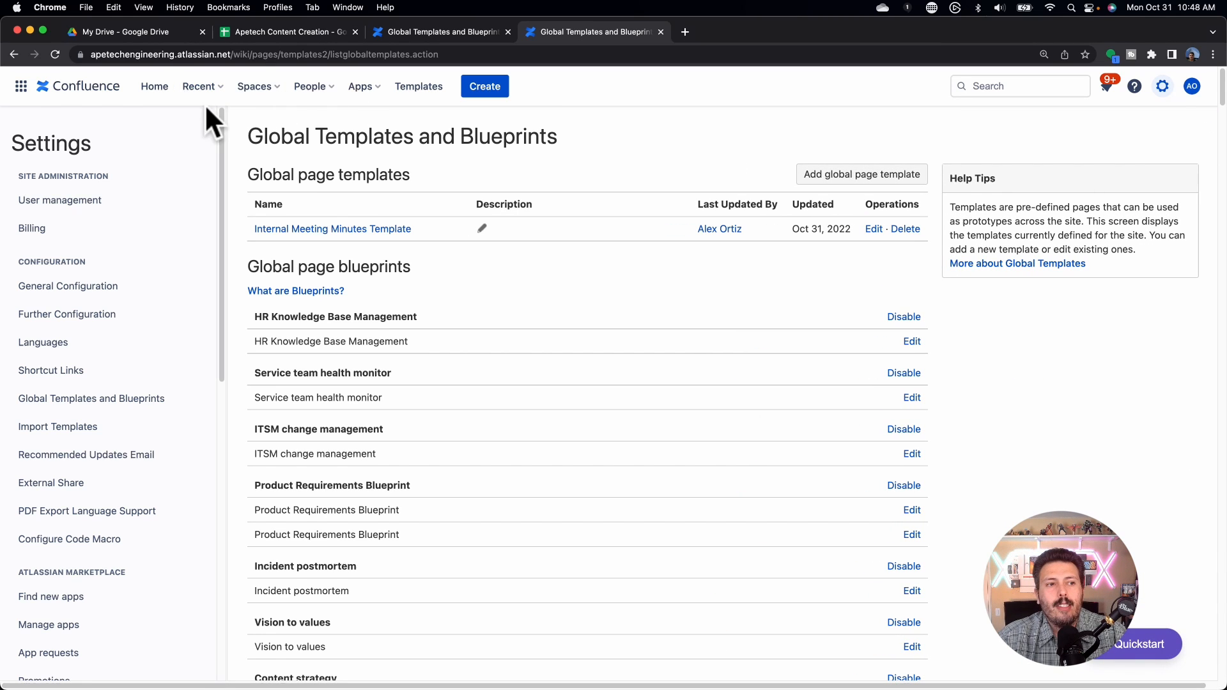
Step: Go to Demonstration Space from the Spaces menu and create a new page there
{"action": "left_click", "coordinate": [253, 86]}
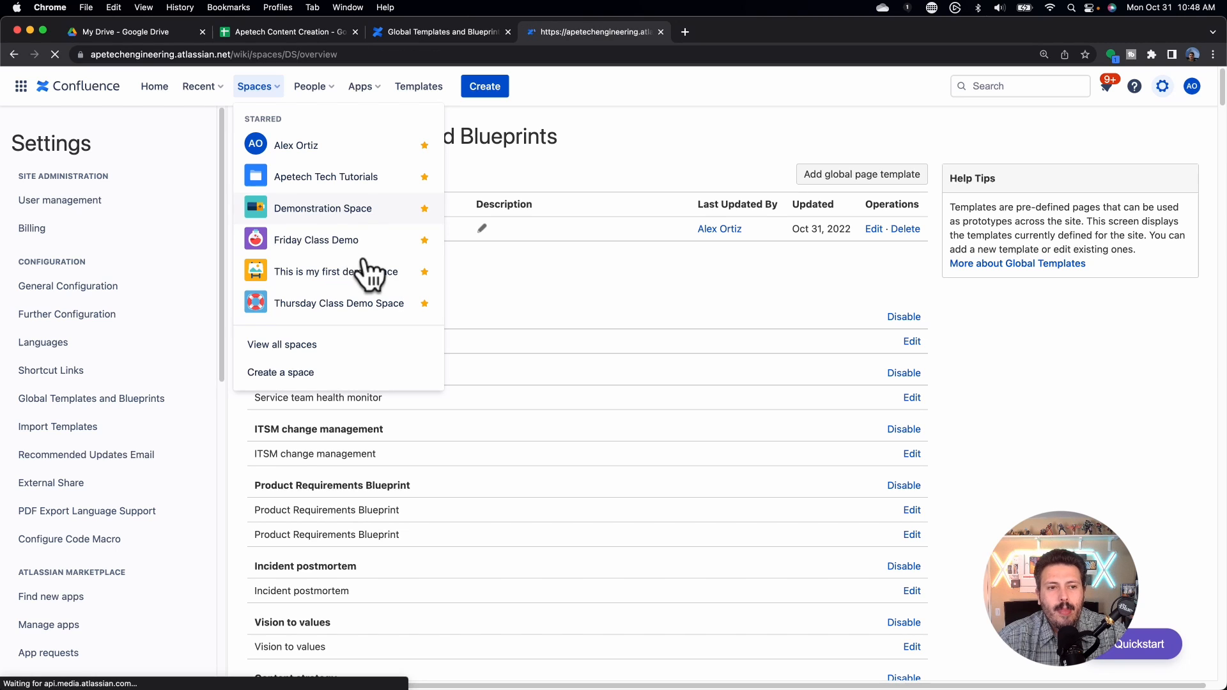
{"action": "left_click", "coordinate": [322, 208]}
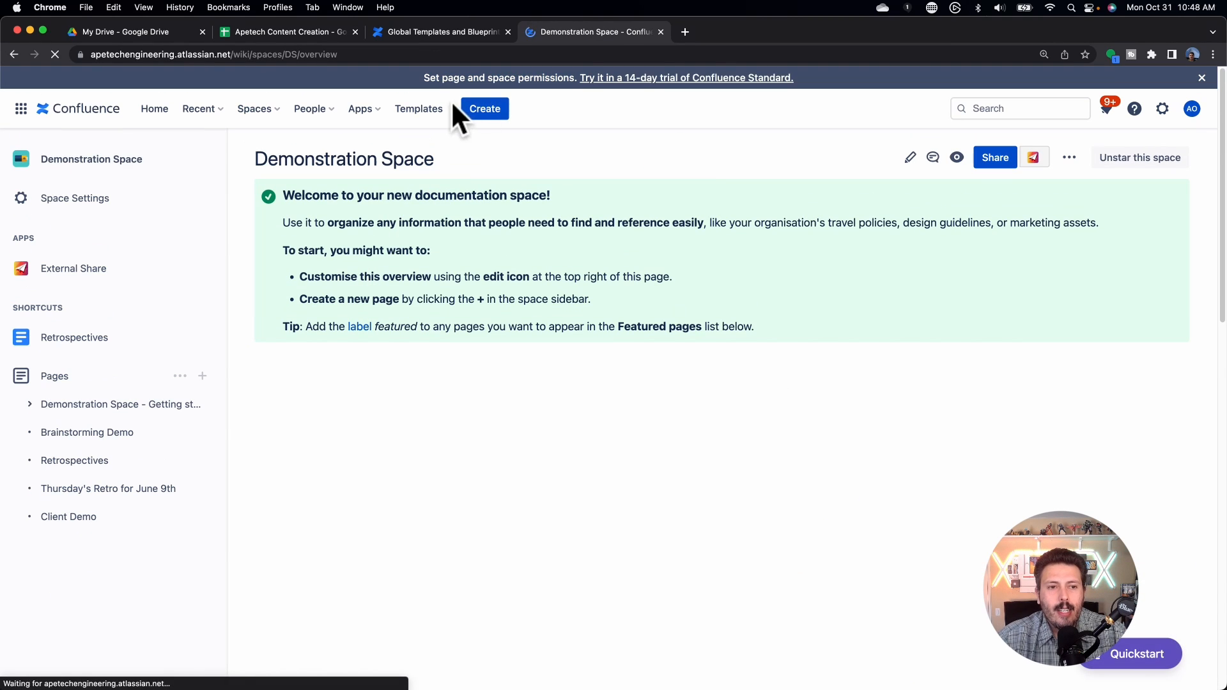
{"action": "left_click", "coordinate": [484, 107]}
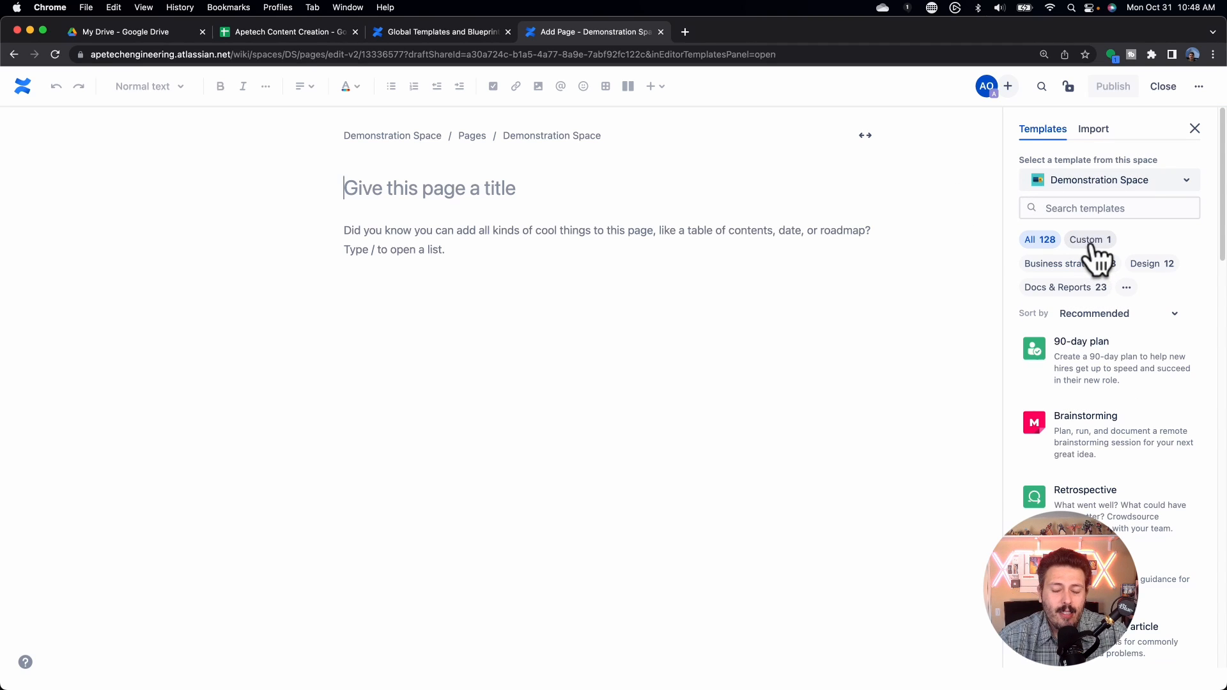
Step: Search the templates for 'Internal' and apply Internal Meeting Minutes Template to the page
{"action": "left_click", "coordinate": [1086, 239]}
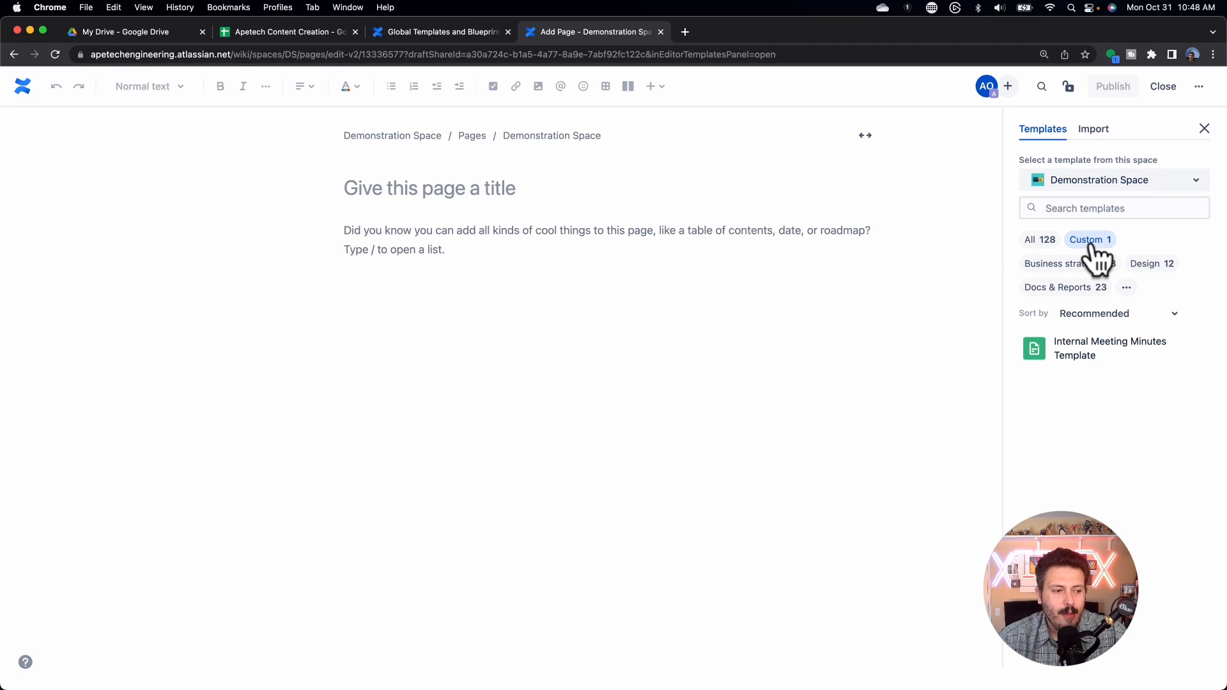
{"action": "left_click", "coordinate": [1030, 239]}
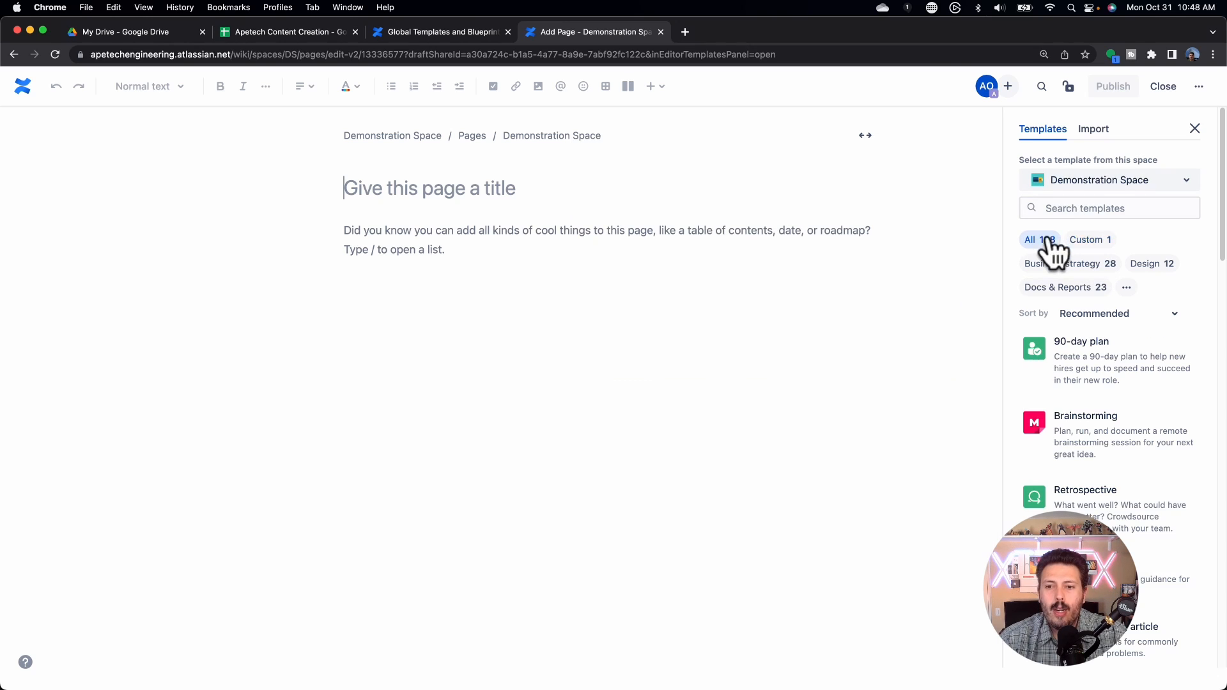
{"action": "left_click", "coordinate": [1109, 207]}
{"action": "type", "text": "Internal"}
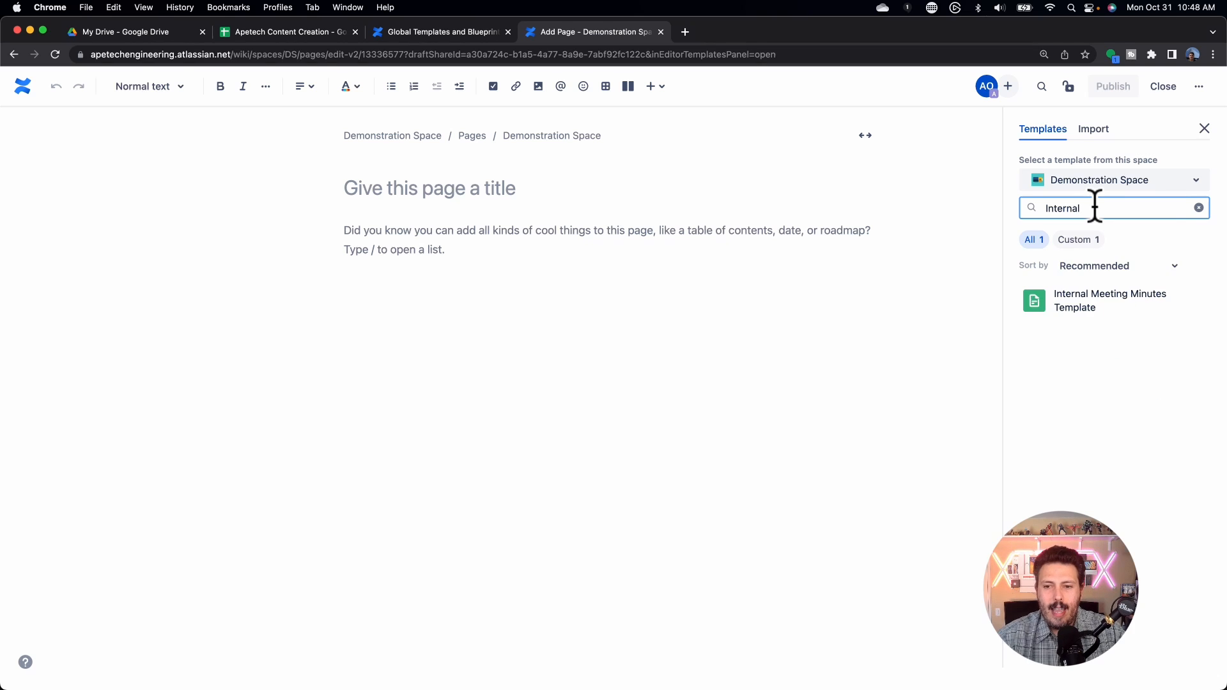
{"action": "left_click", "coordinate": [1110, 301]}
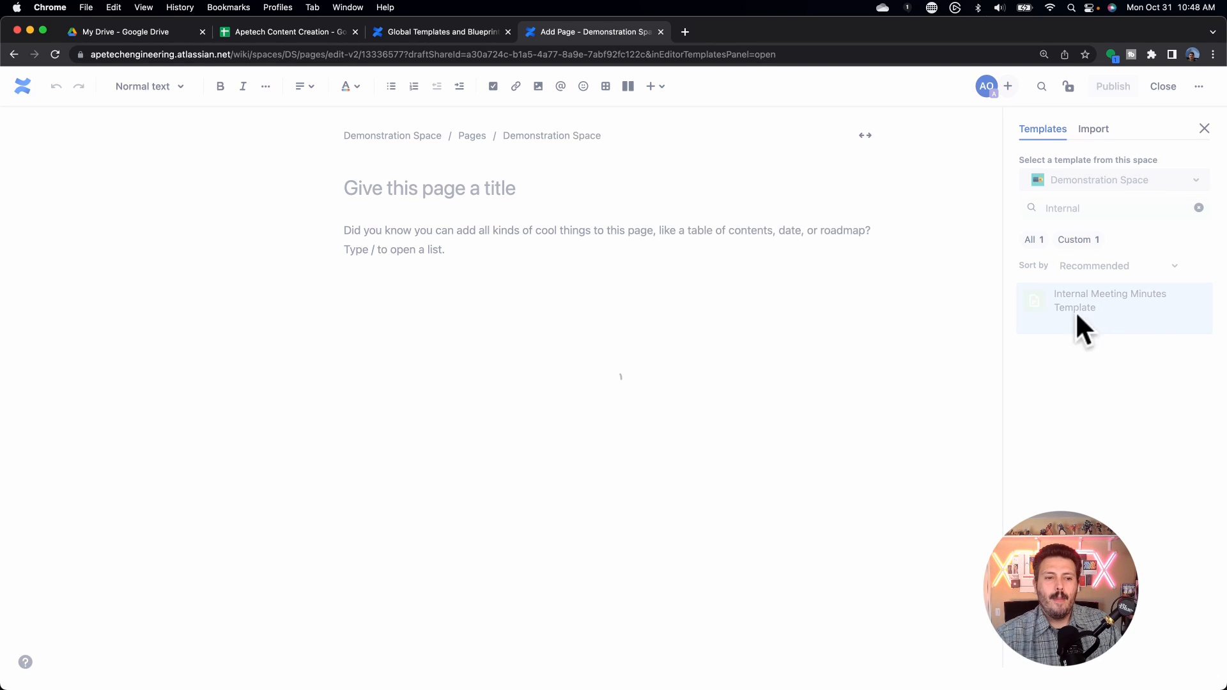
{"action": "left_click", "coordinate": [1110, 300]}
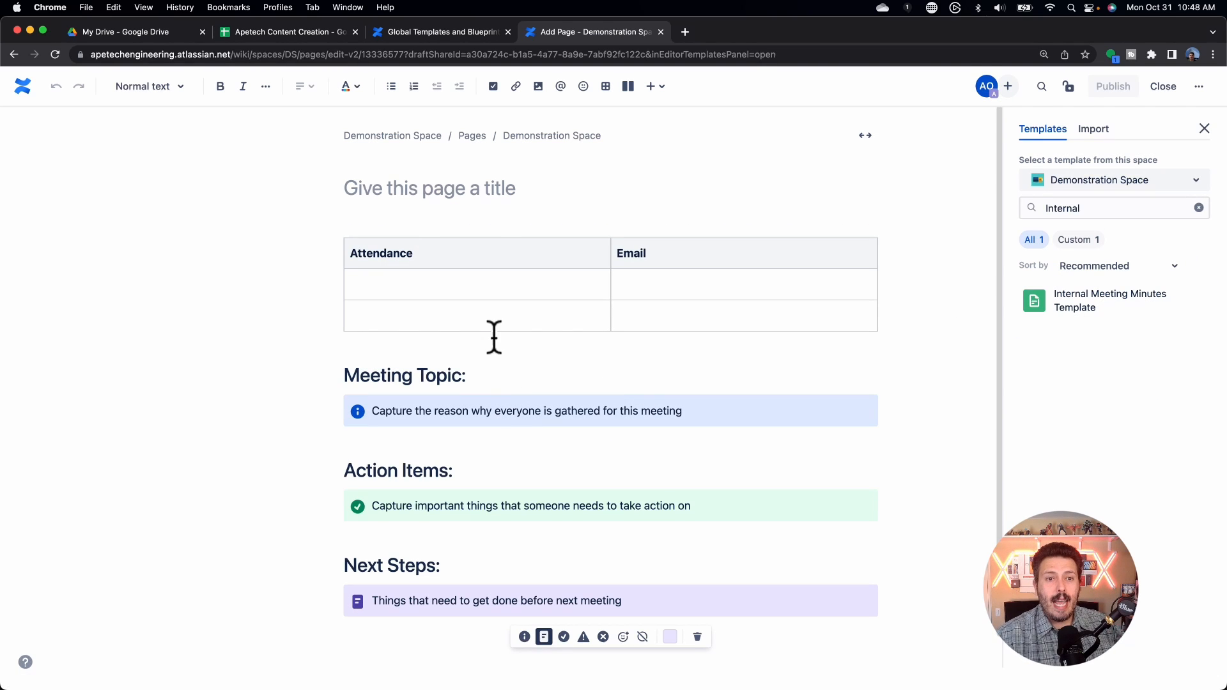